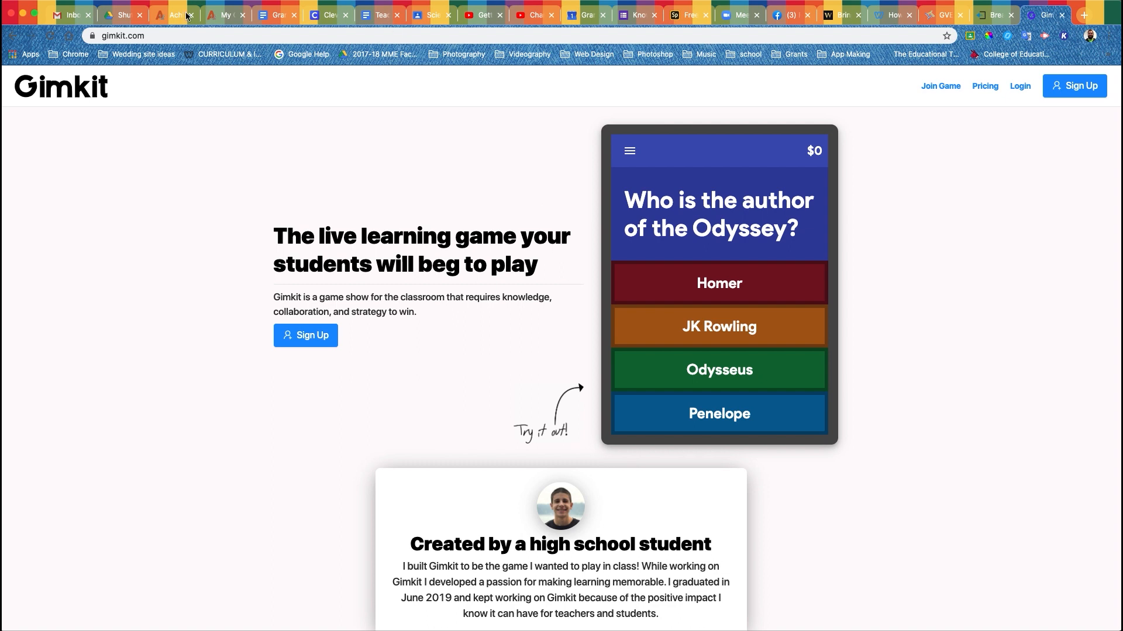
# - Open the Kits dashboard and show the More options for the Matter and Energy kit
pyautogui.click(122, 36)
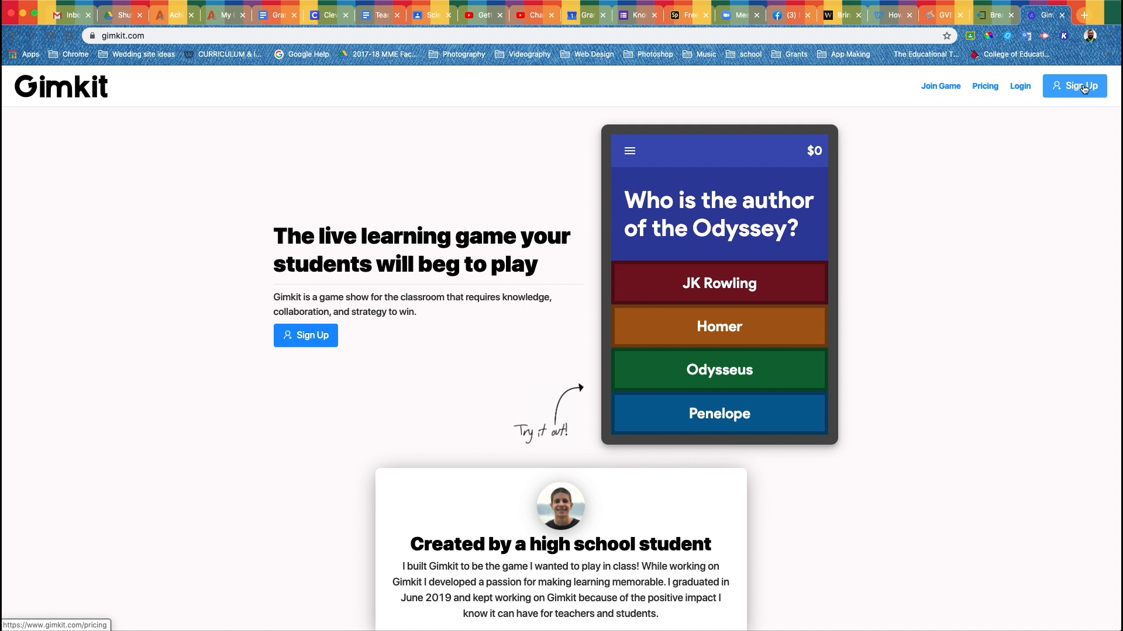
pyautogui.click(1078, 86)
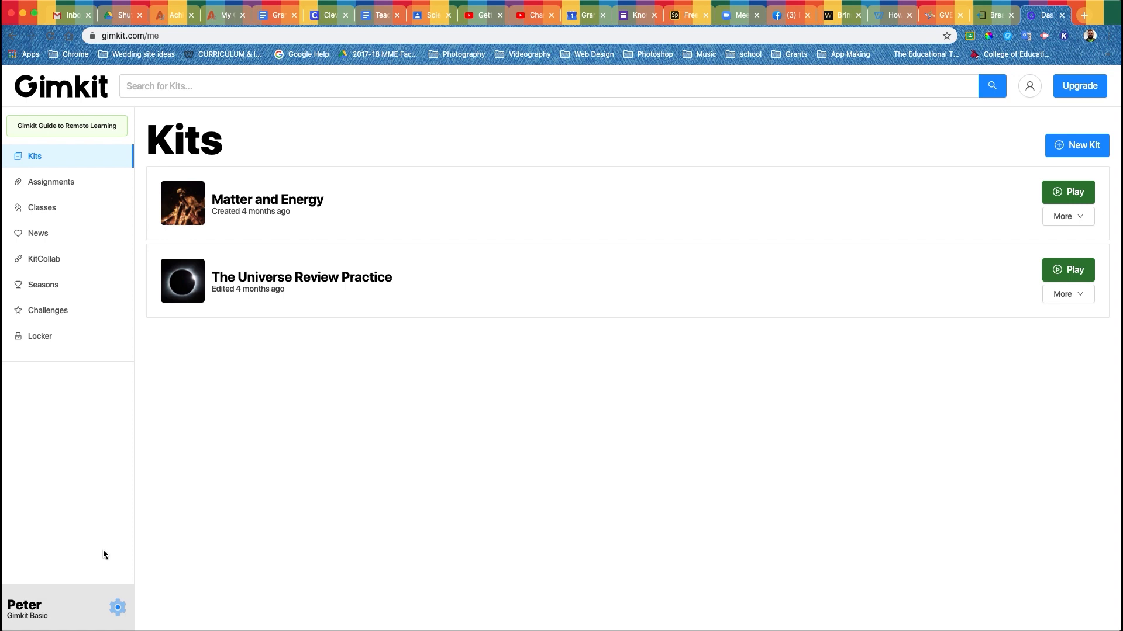
pyautogui.moveTo(112, 580)
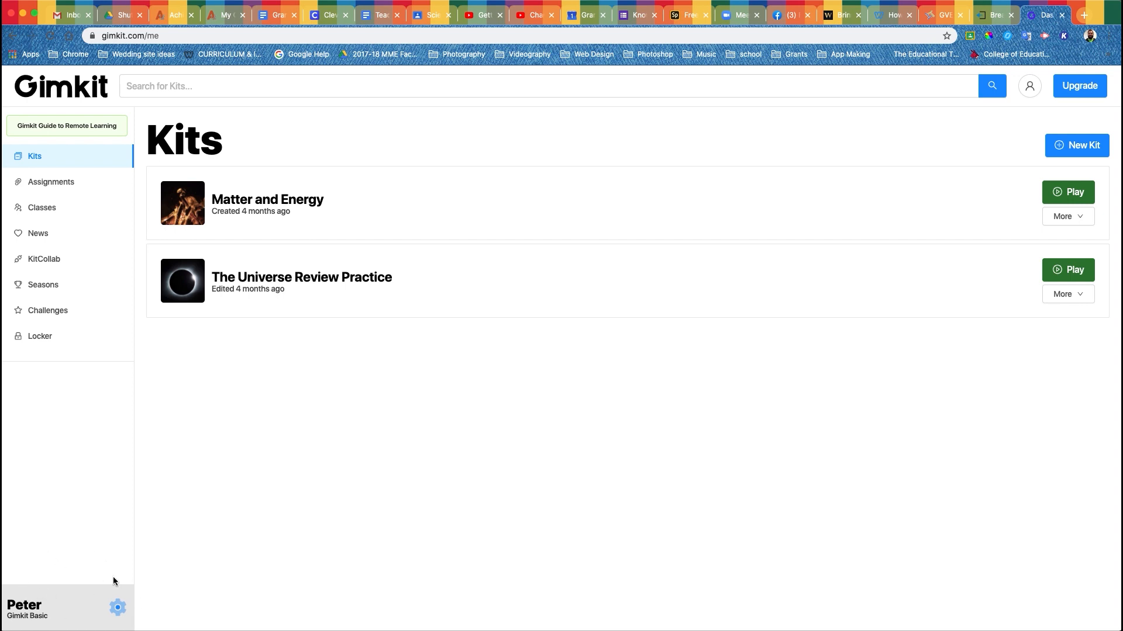
pyautogui.moveTo(59, 580)
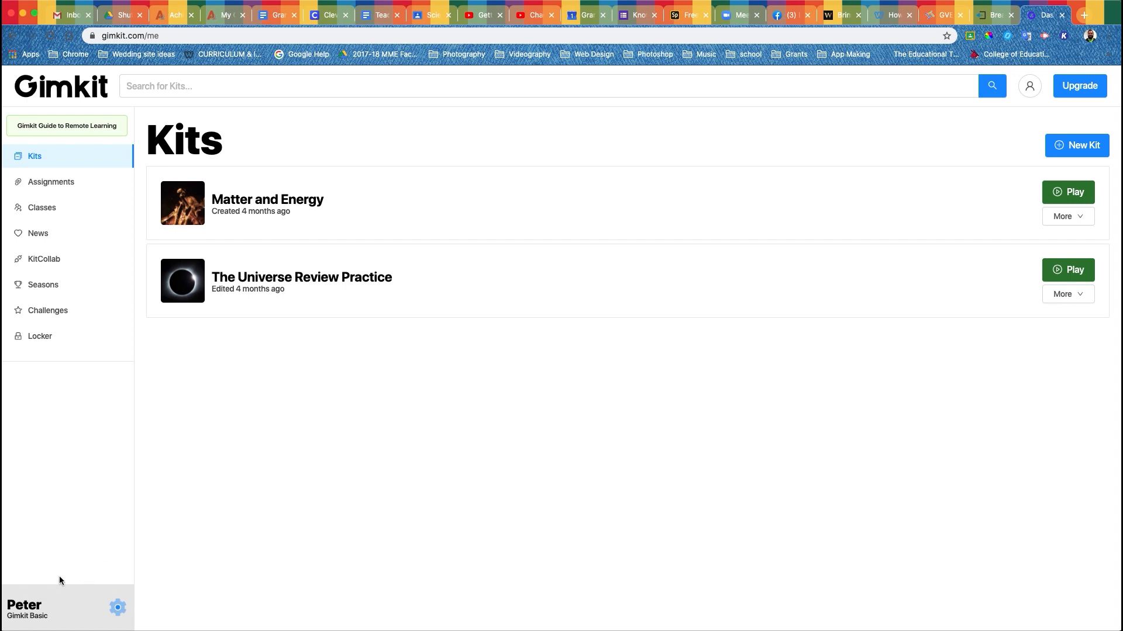
pyautogui.moveTo(121, 584)
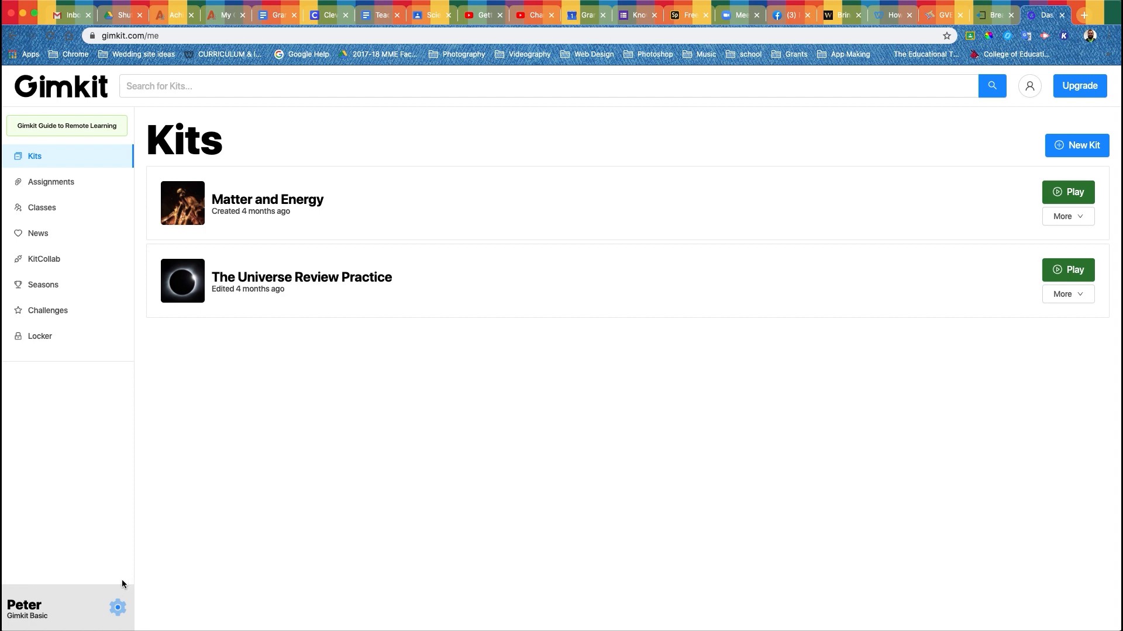
pyautogui.moveTo(104, 583)
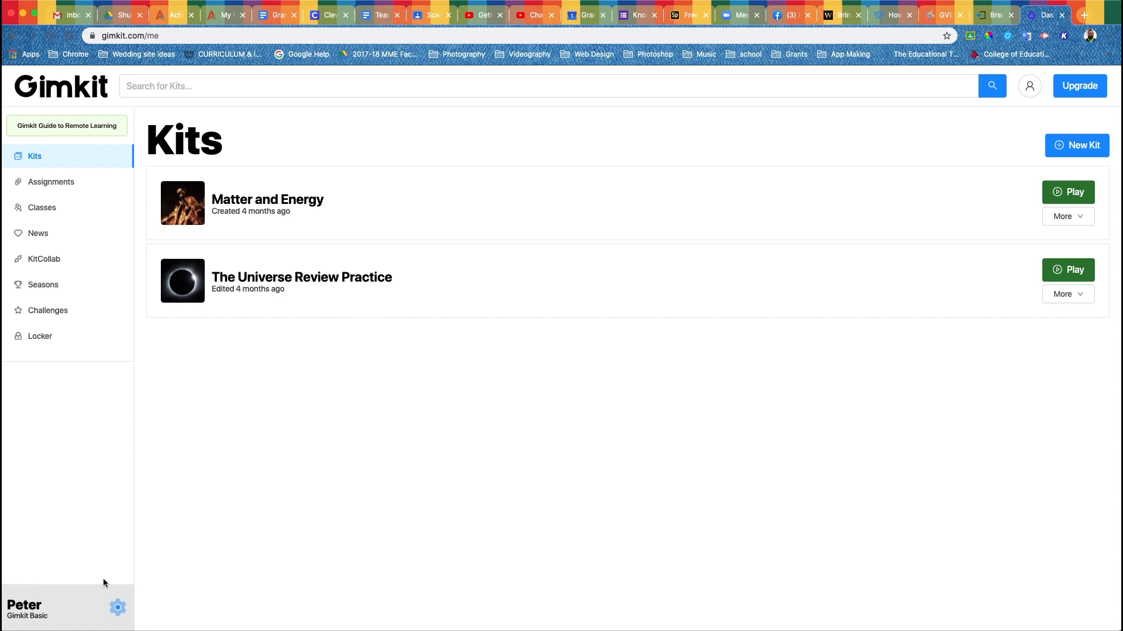
pyautogui.moveTo(357, 542)
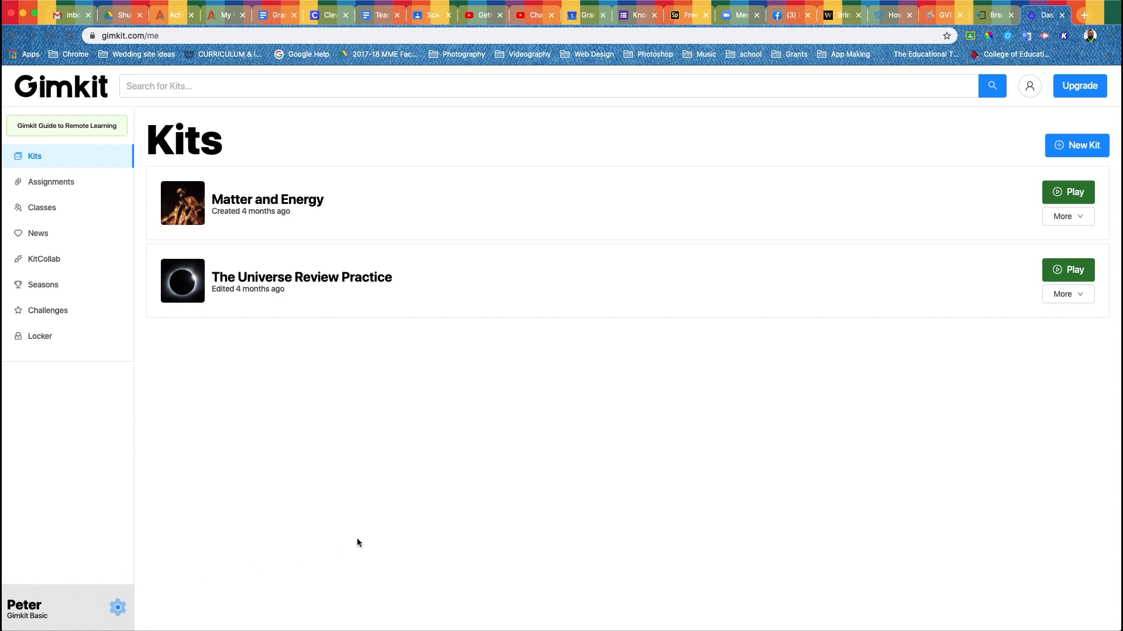
pyautogui.moveTo(438, 471)
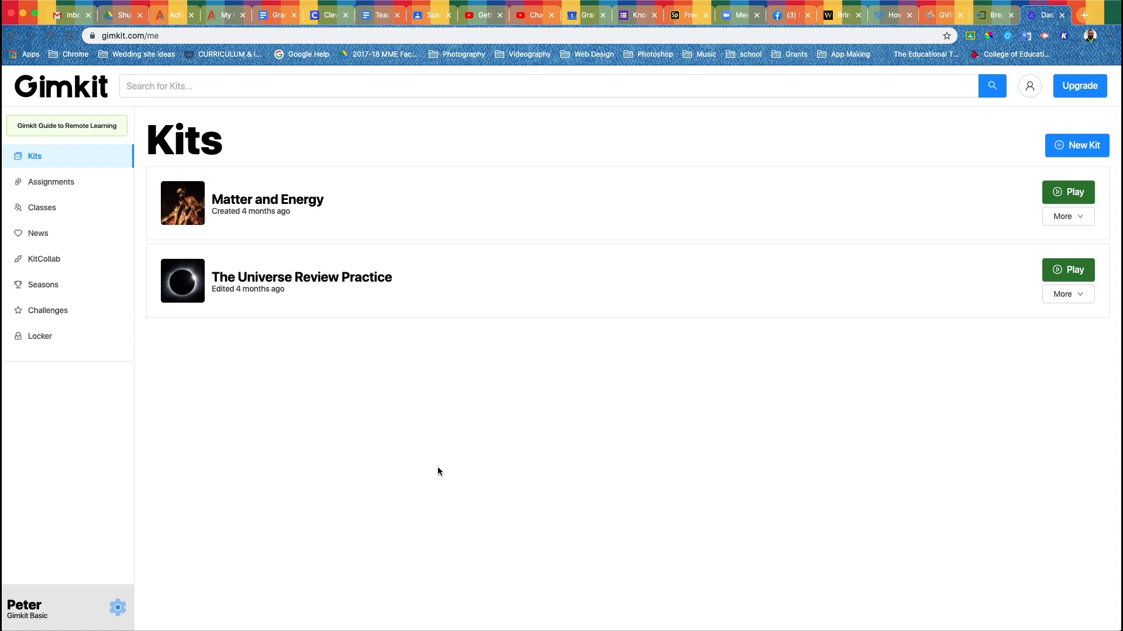
pyautogui.moveTo(338, 416)
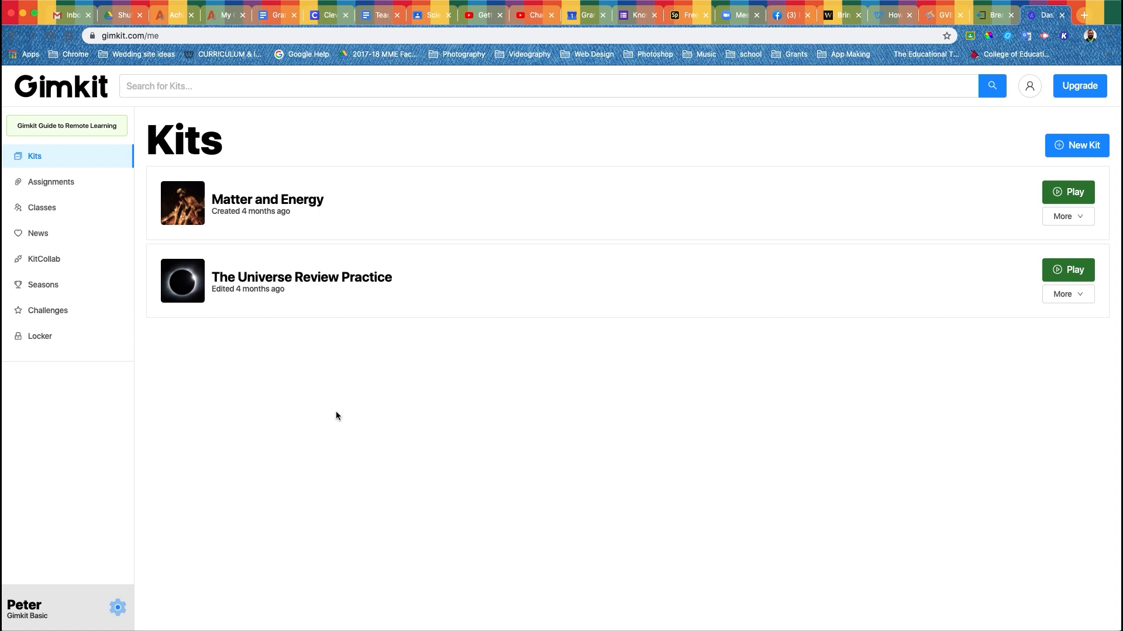
pyautogui.moveTo(1077, 146)
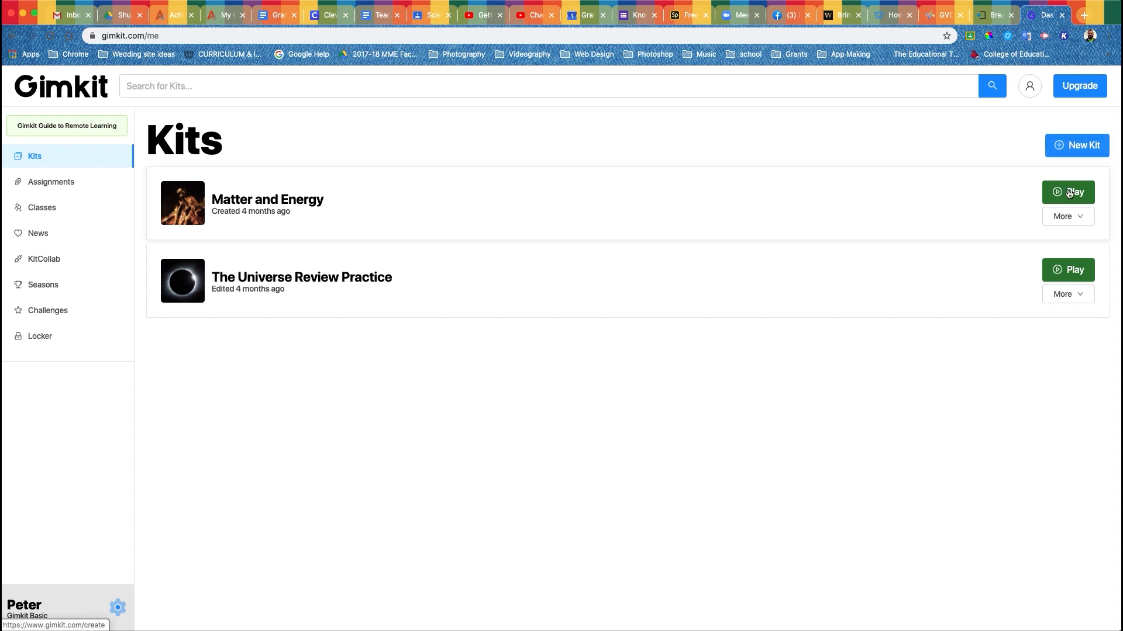
pyautogui.click(1068, 216)
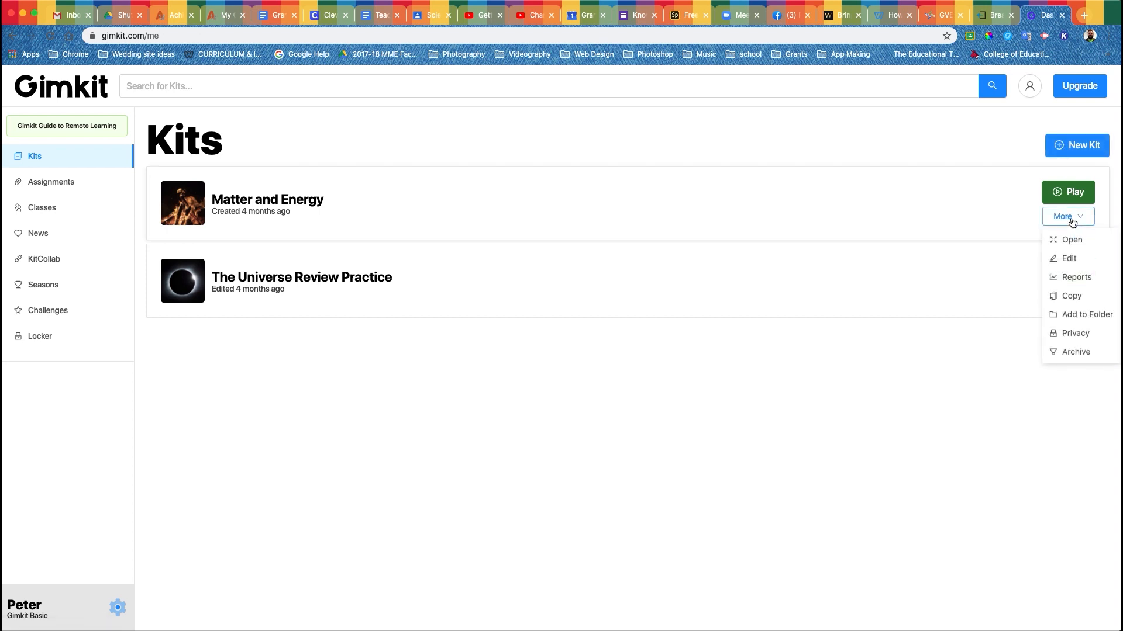
# - Choose Edit for Matter and Energy and close the Keep on Editing upgrade pop-up
pyautogui.click(1068, 258)
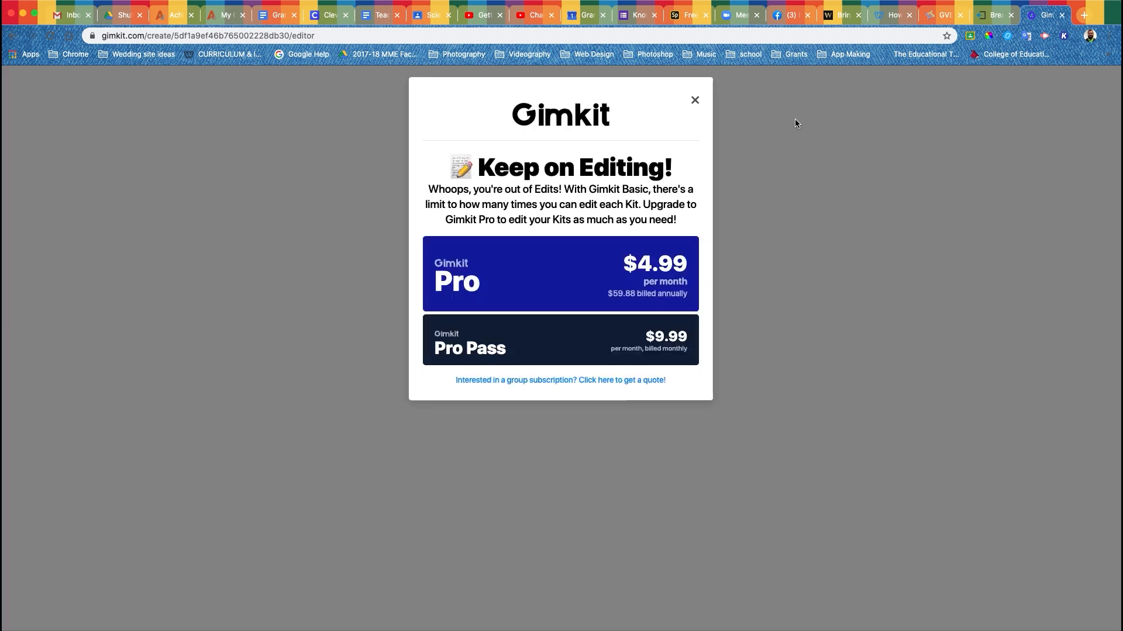
pyautogui.moveTo(747, 586)
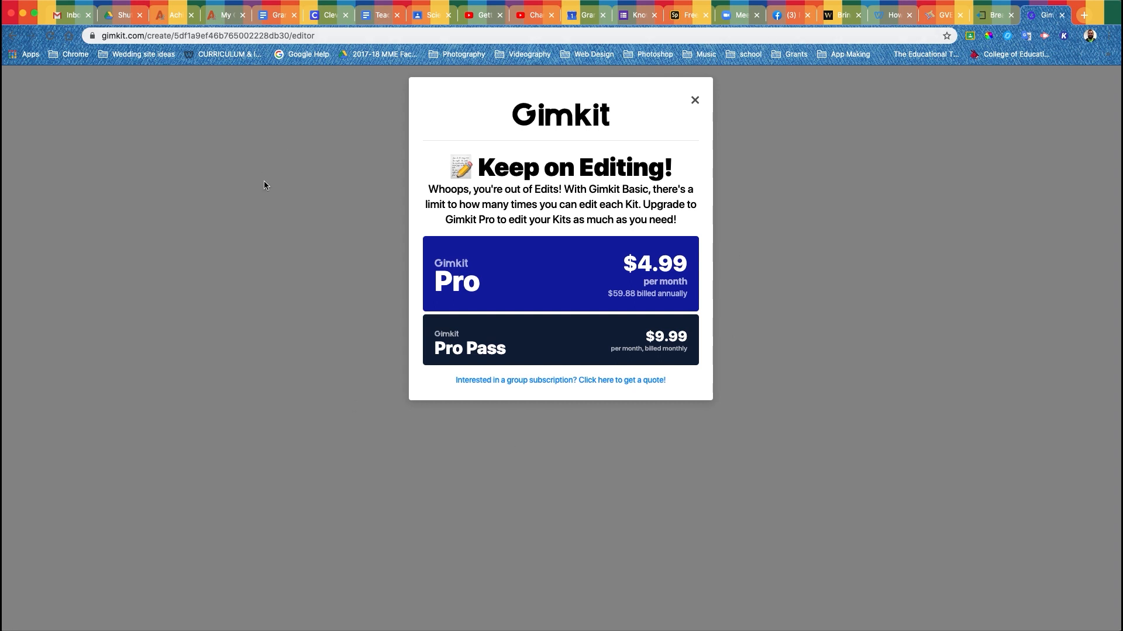
pyautogui.click(693, 100)
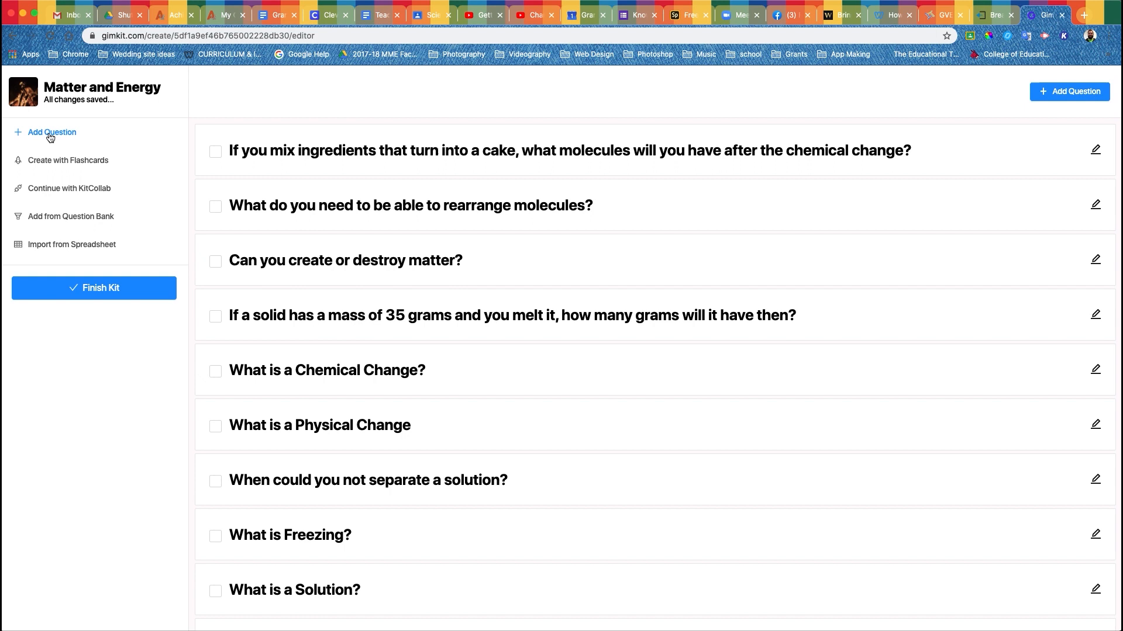
# - Add a multiple-choice question reading 'Questions go here', try Add Audio, then choose Add Photo
pyautogui.click(51, 131)
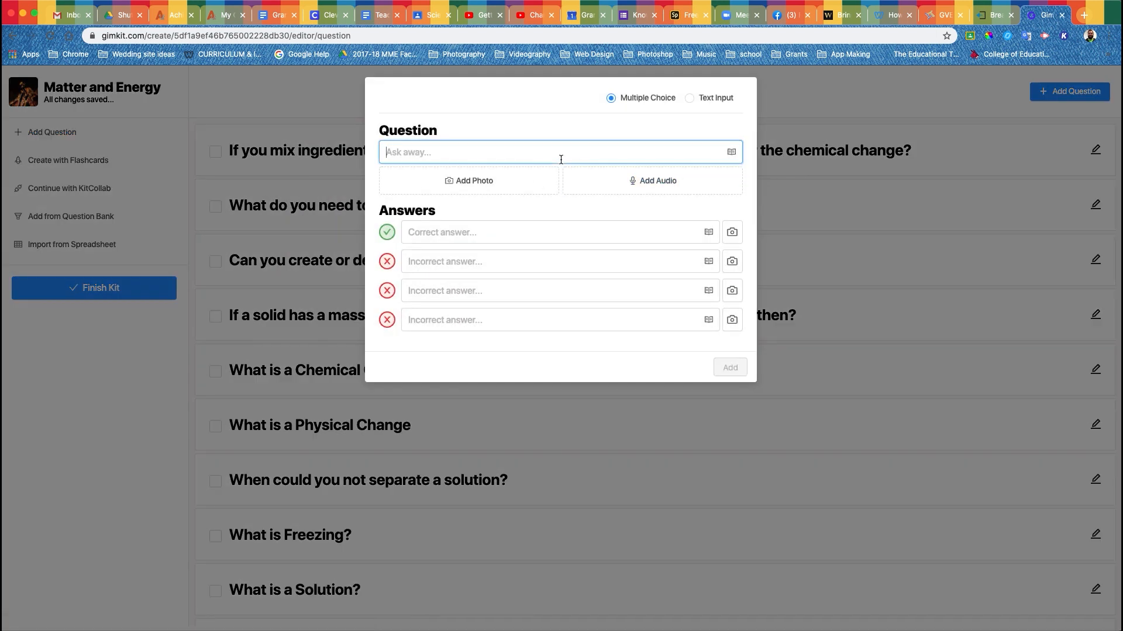
pyautogui.write('Questions go here')
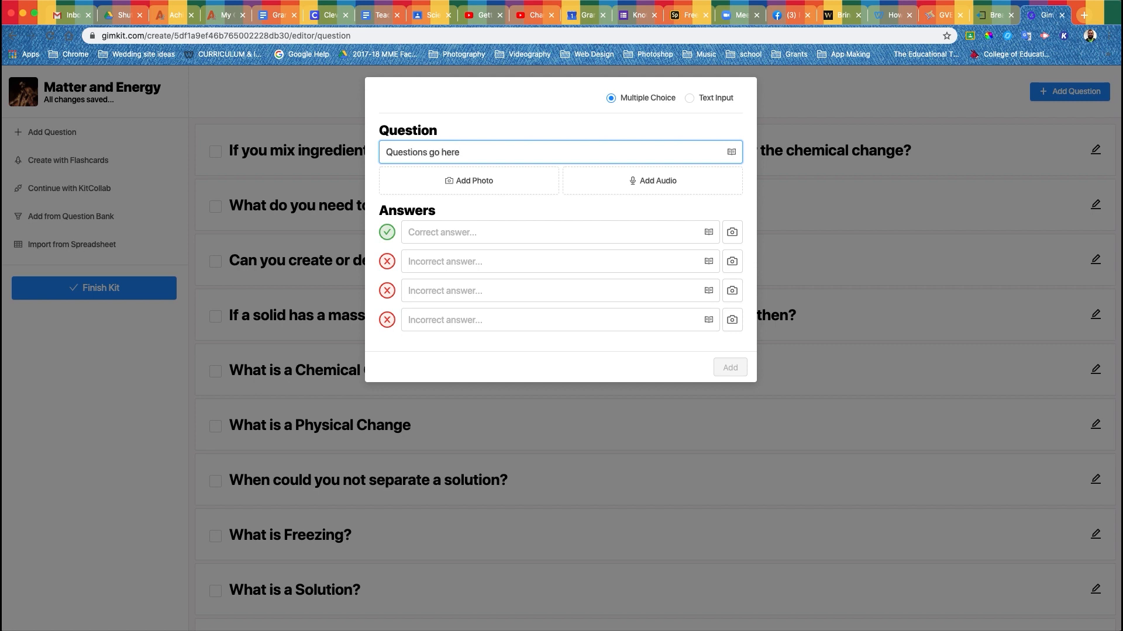
pyautogui.click(653, 181)
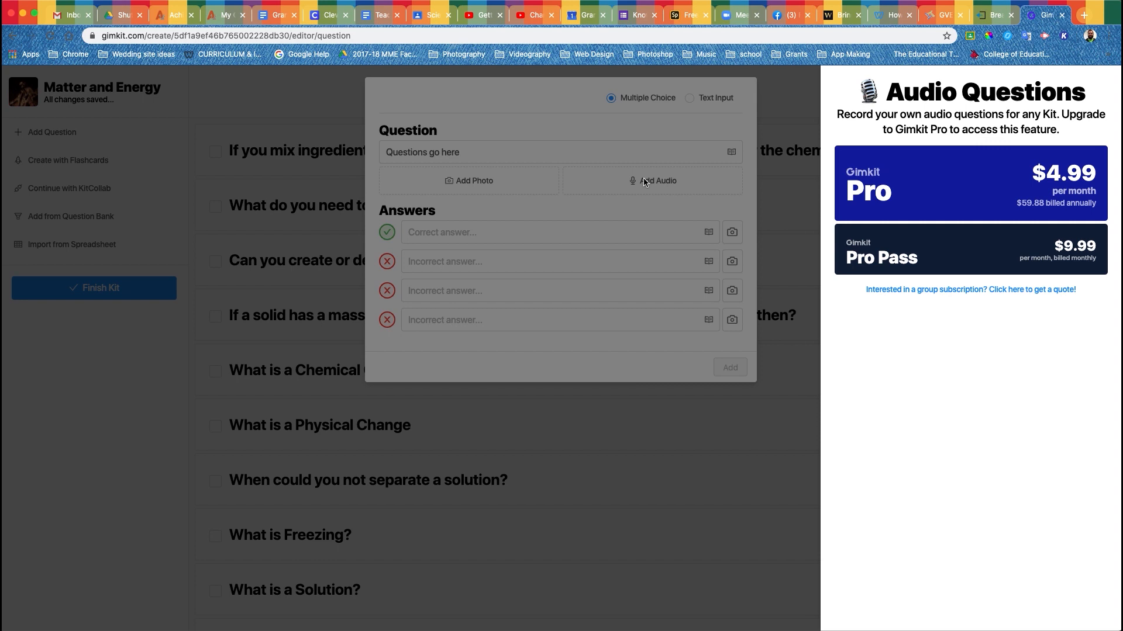
pyautogui.click(470, 181)
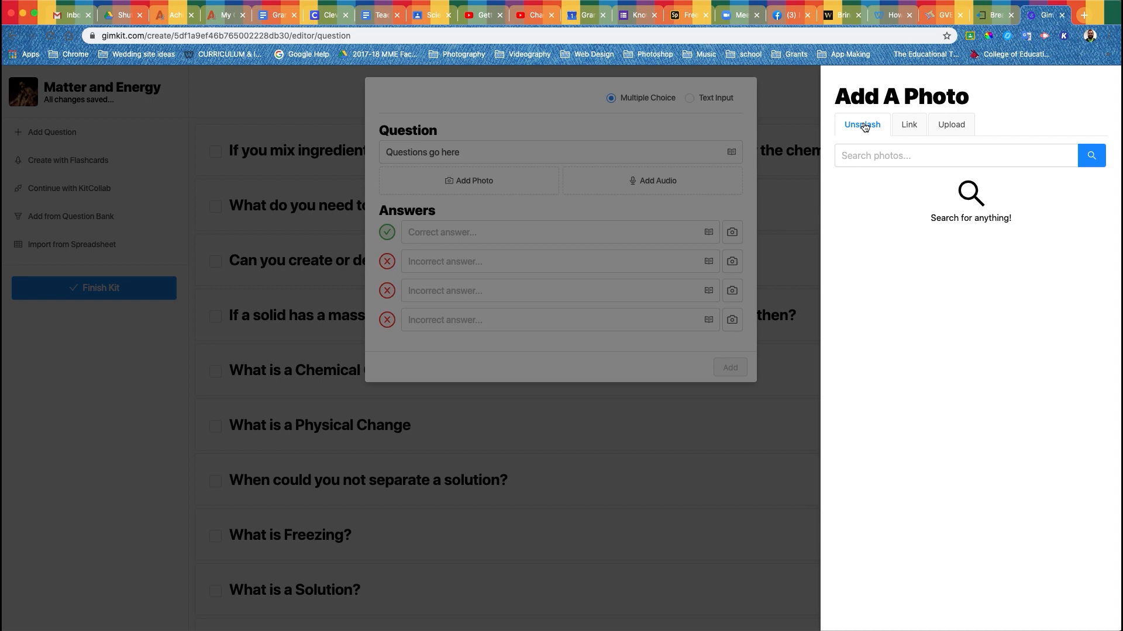
# - Search Unsplash for 'virus' and attach a red virus image to the question
pyautogui.click(955, 156)
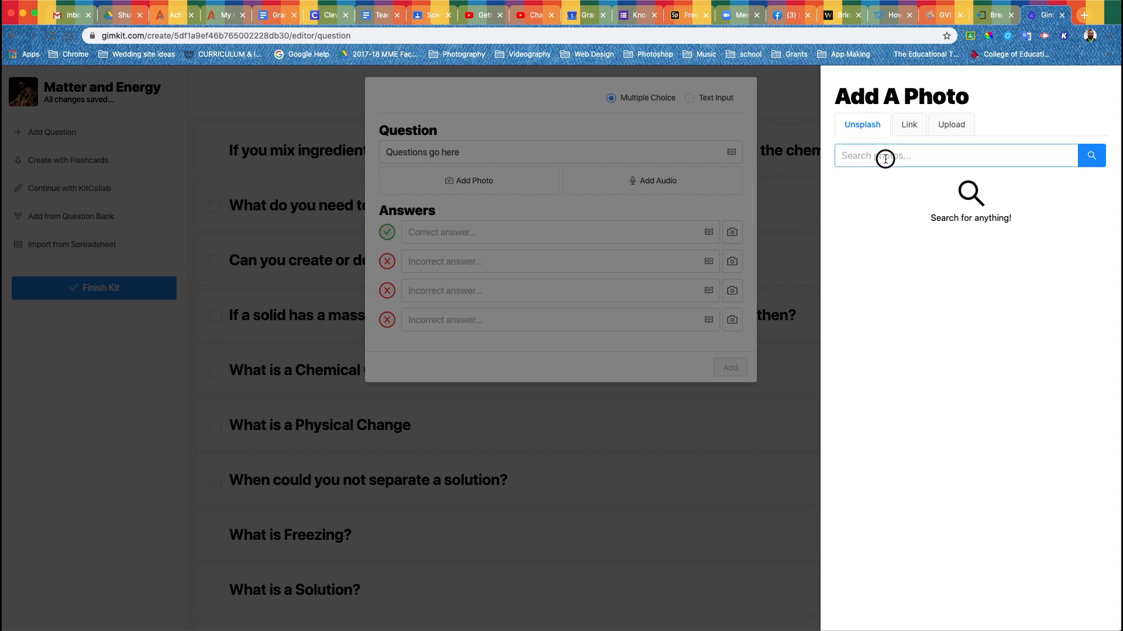
pyautogui.write('virus')
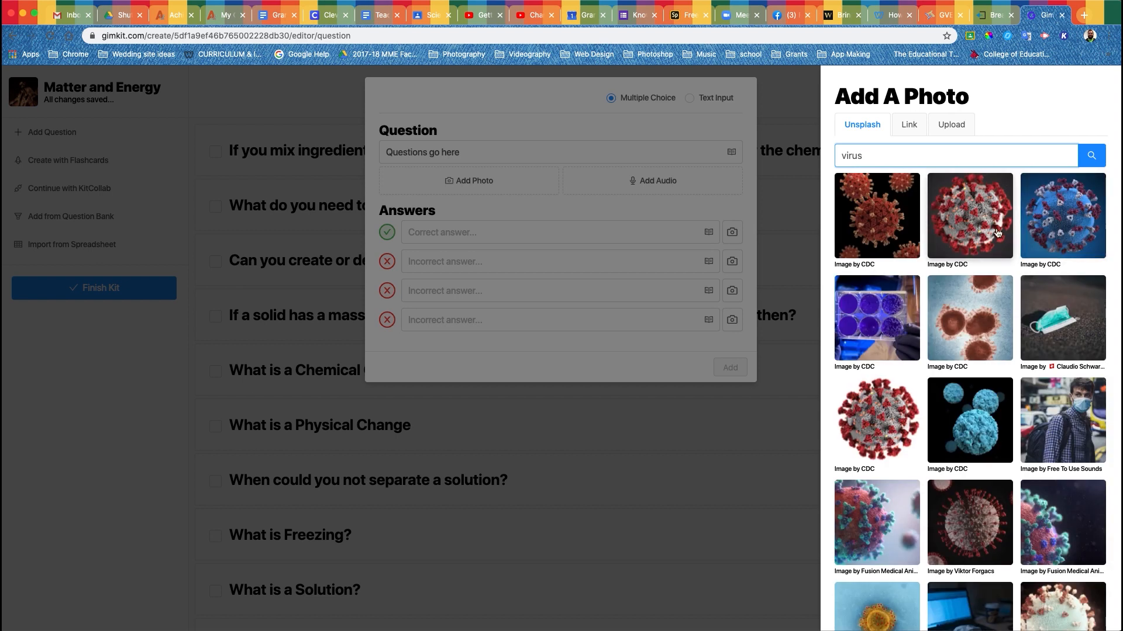
pyautogui.click(968, 216)
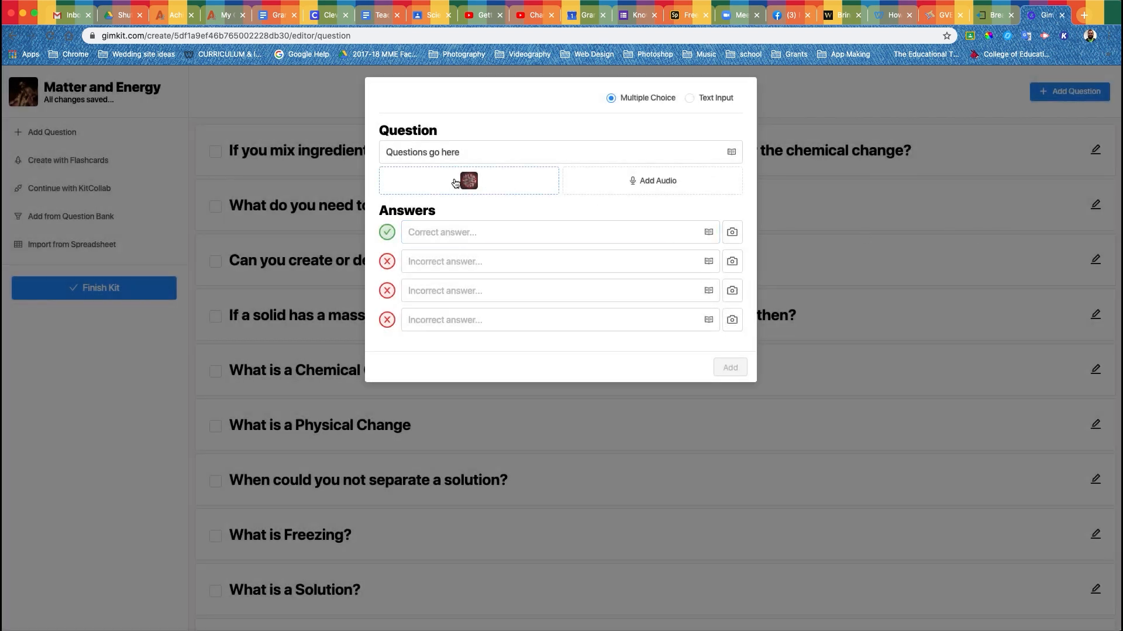
# - Enter the correct and incorrect answer choices and add the virus question to the kit
pyautogui.click(558, 232)
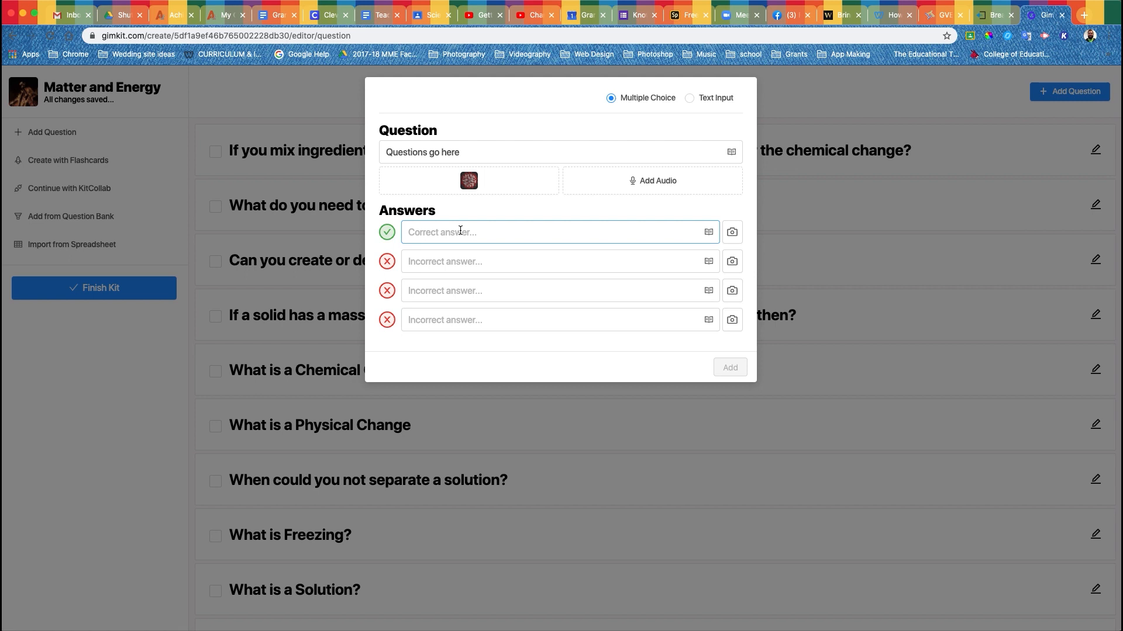
pyautogui.moveTo(460, 248)
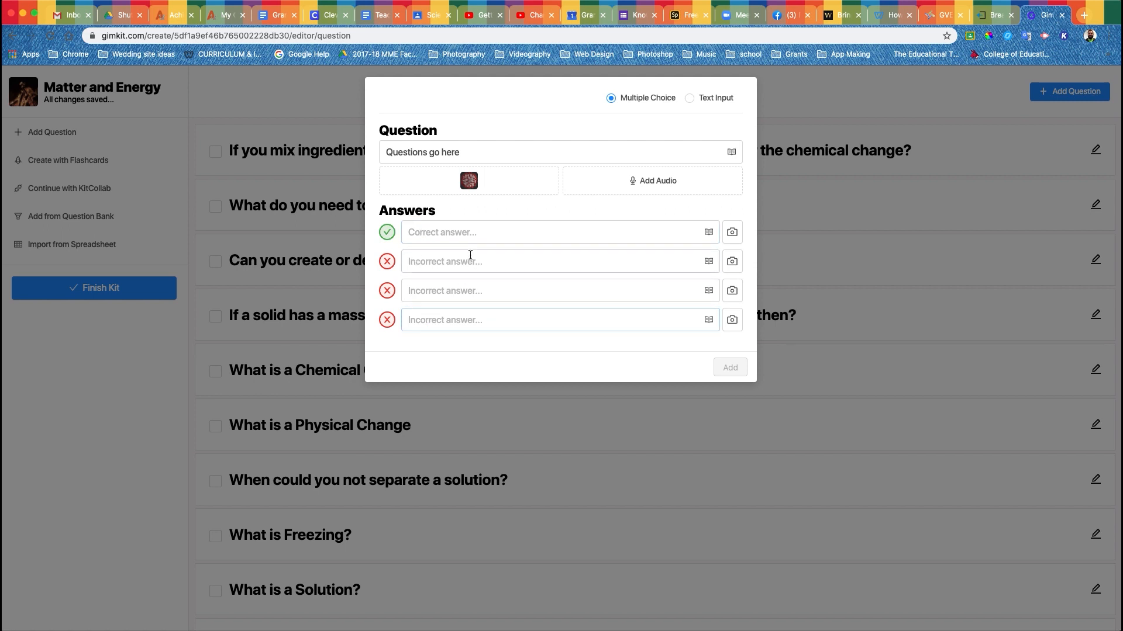
pyautogui.click(551, 232)
pyautogui.write('Incorrect')
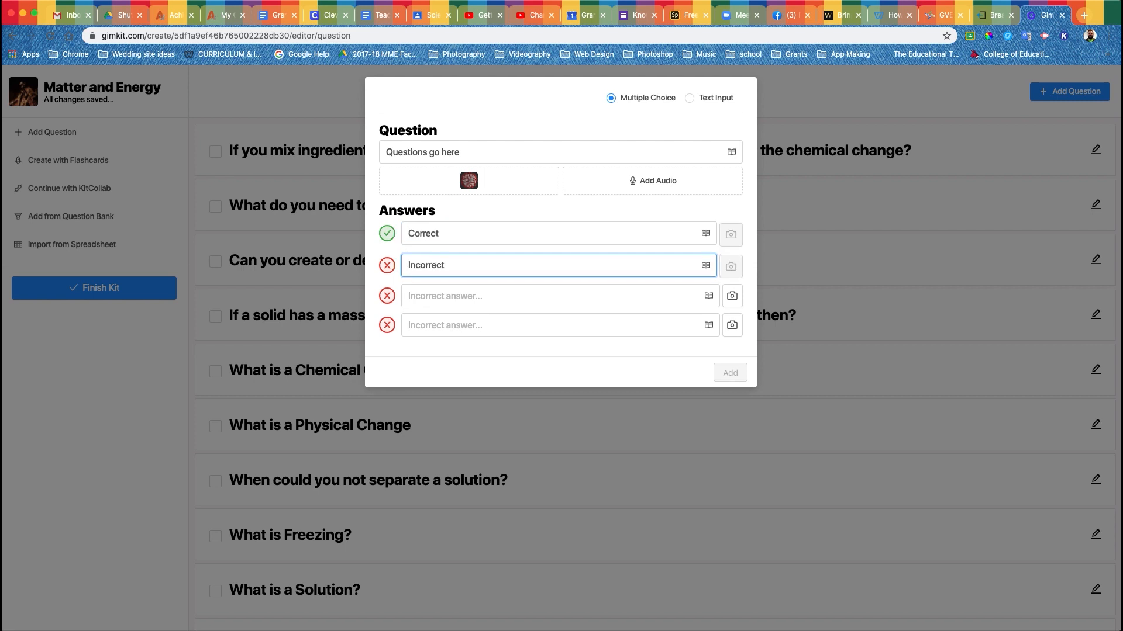
pyautogui.click(558, 295)
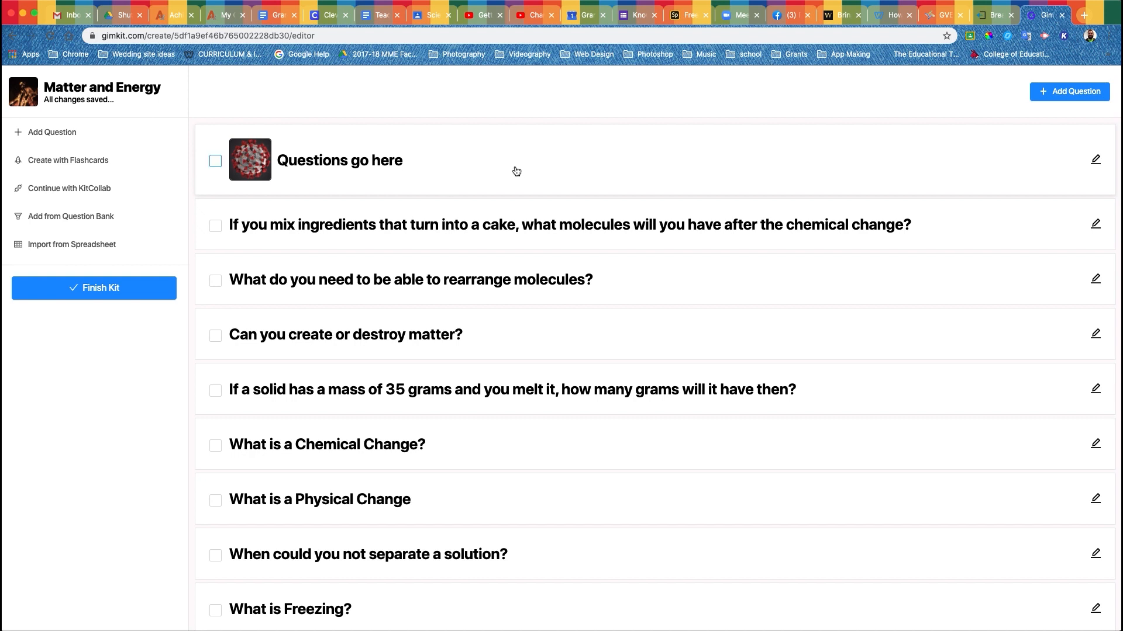
pyautogui.moveTo(214, 161)
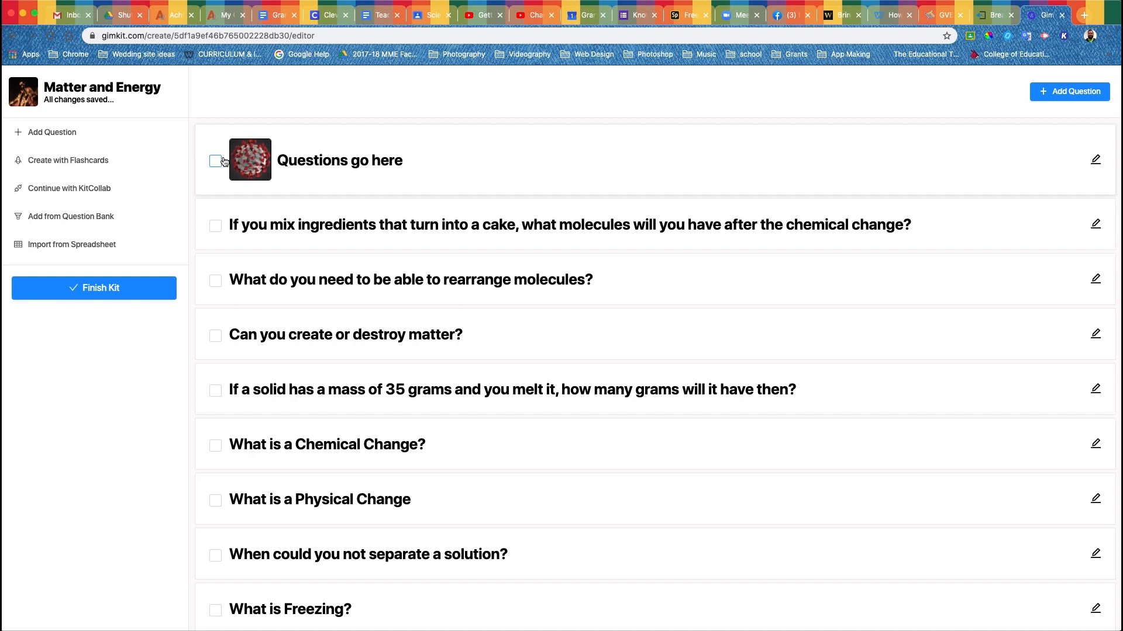
# - Delete the 'Questions go here' sample question and return to the Kits page
pyautogui.click(215, 161)
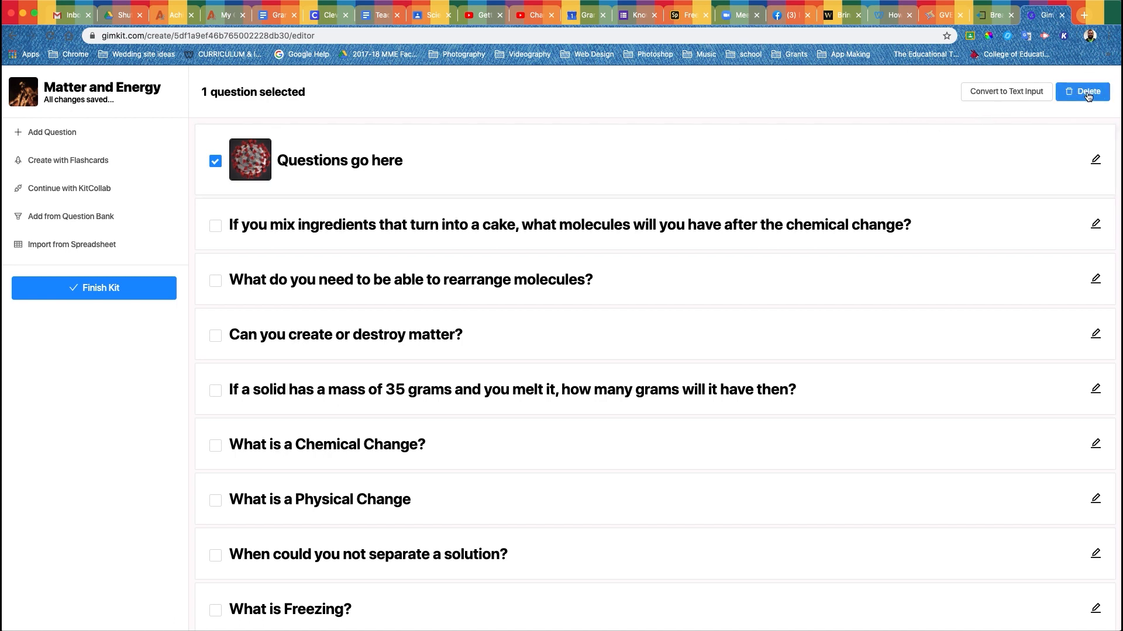
pyautogui.click(1082, 92)
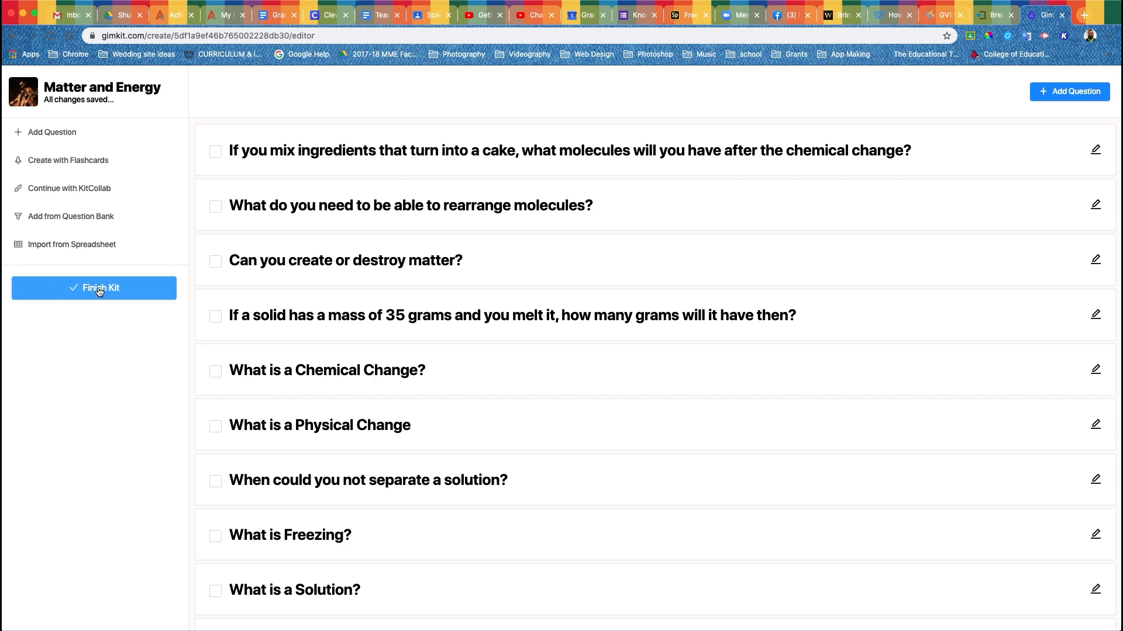
pyautogui.click(94, 288)
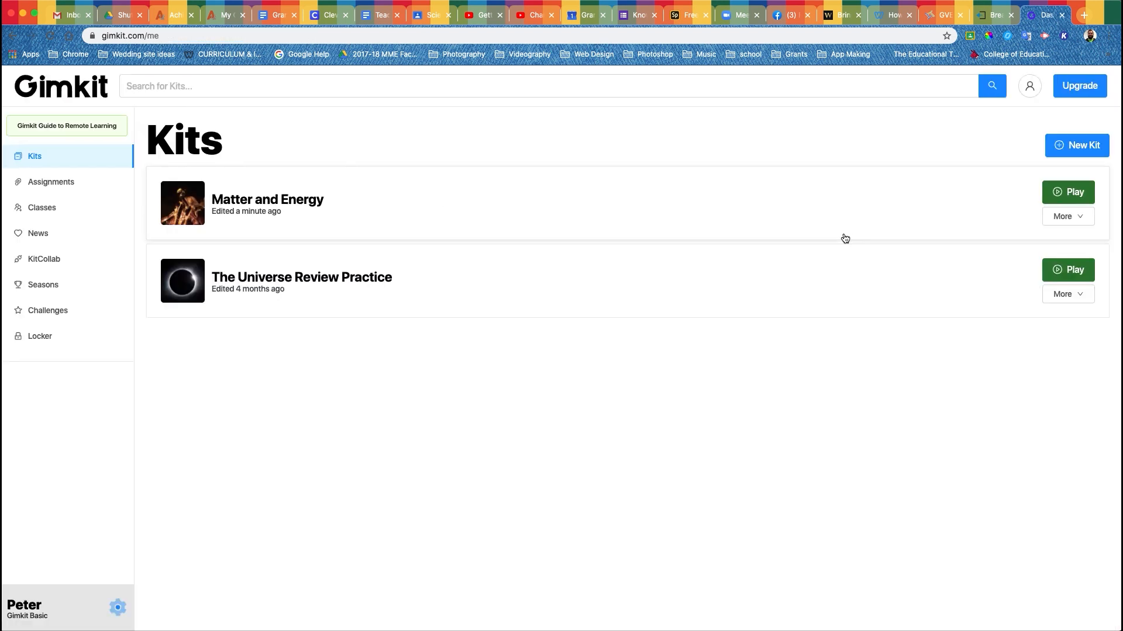
pyautogui.moveTo(1036, 208)
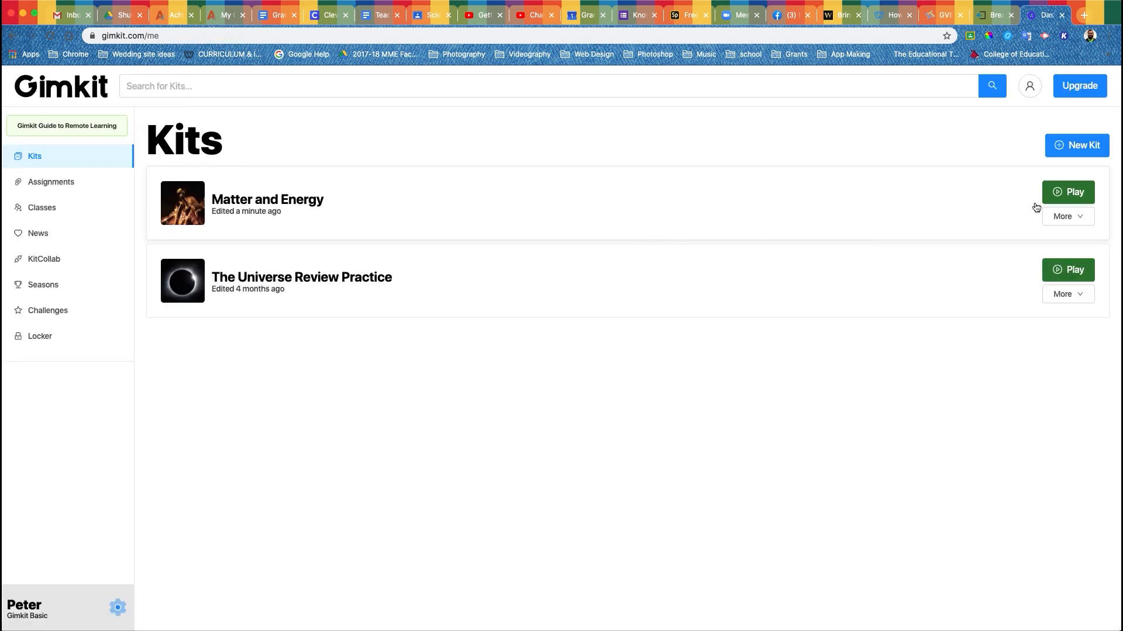
# - Start hosting the 27-question Matter and Energy kit, showing the Classic mode setup
pyautogui.click(1068, 192)
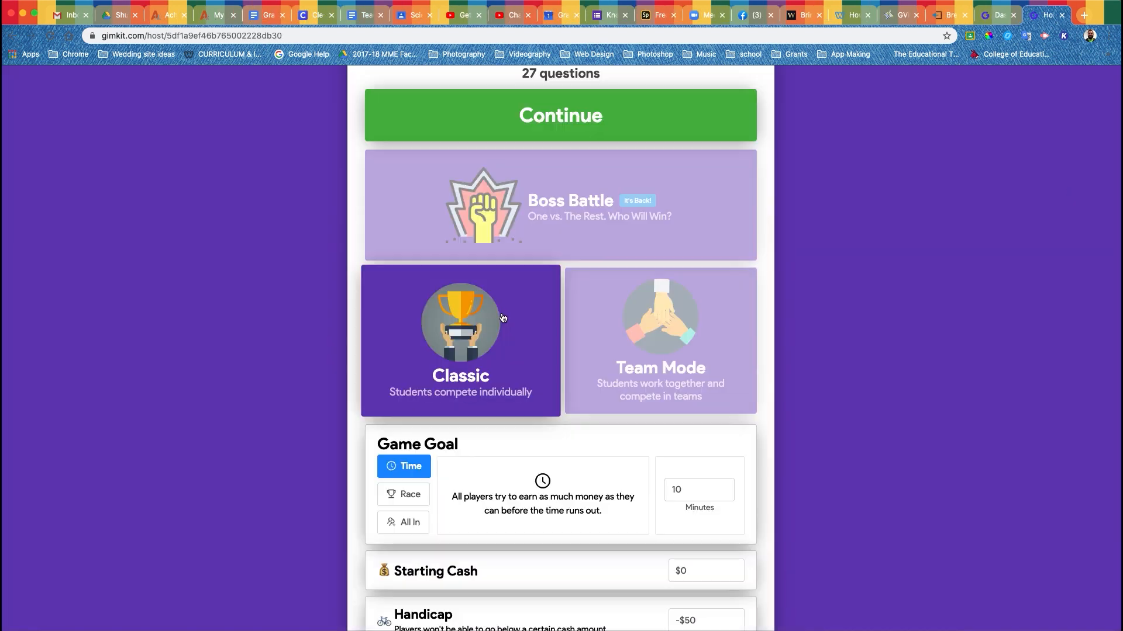
pyautogui.moveTo(511, 306)
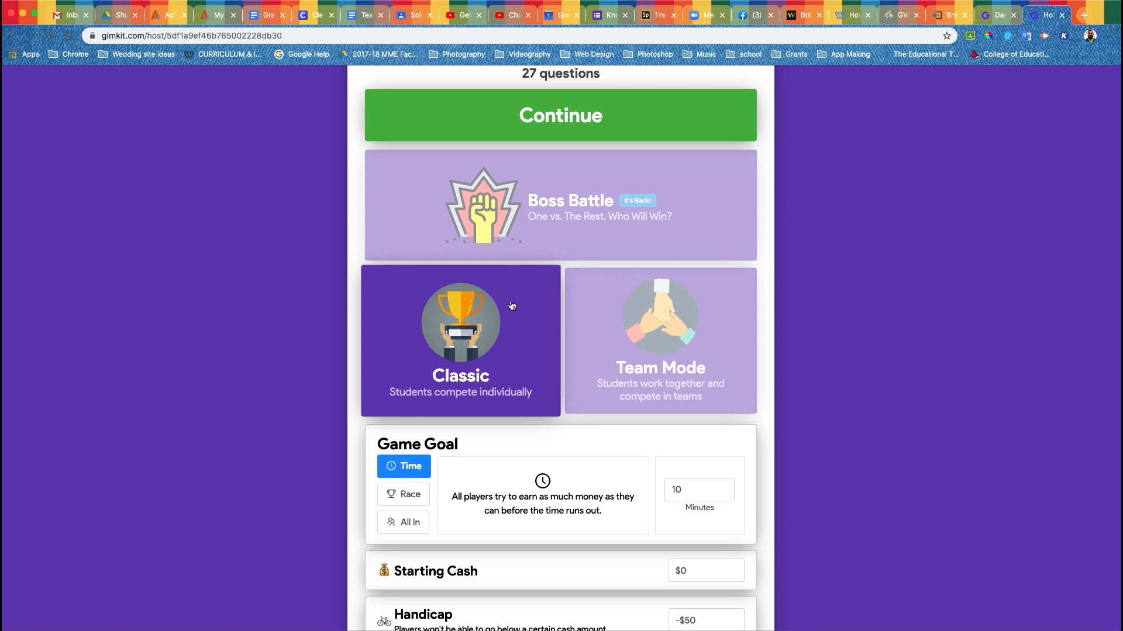
pyautogui.moveTo(504, 359)
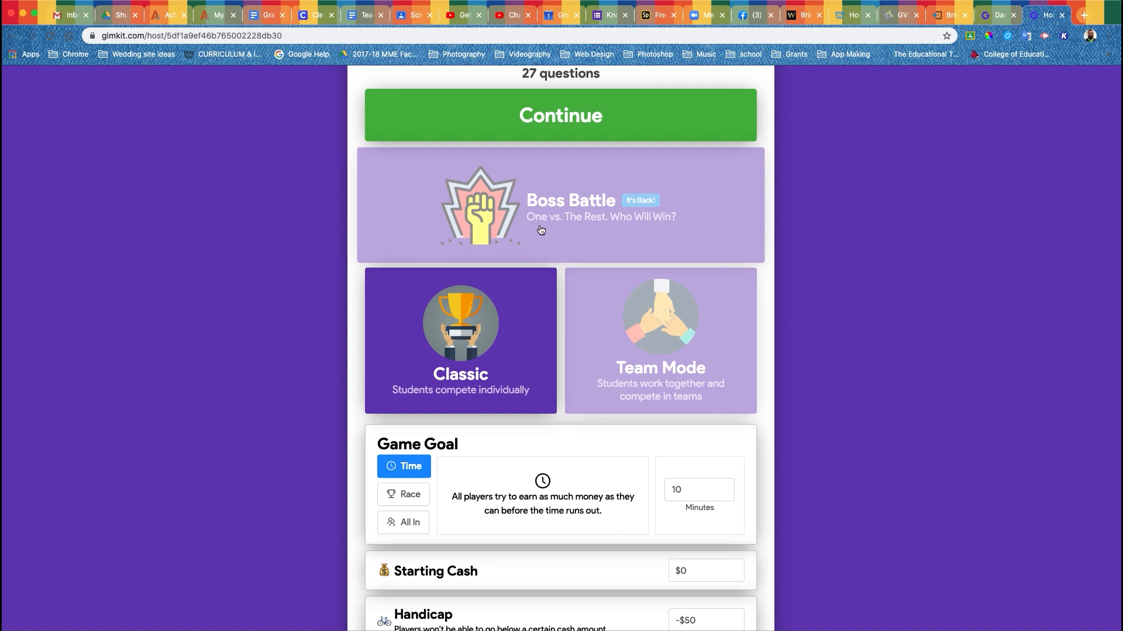
pyautogui.moveTo(521, 240)
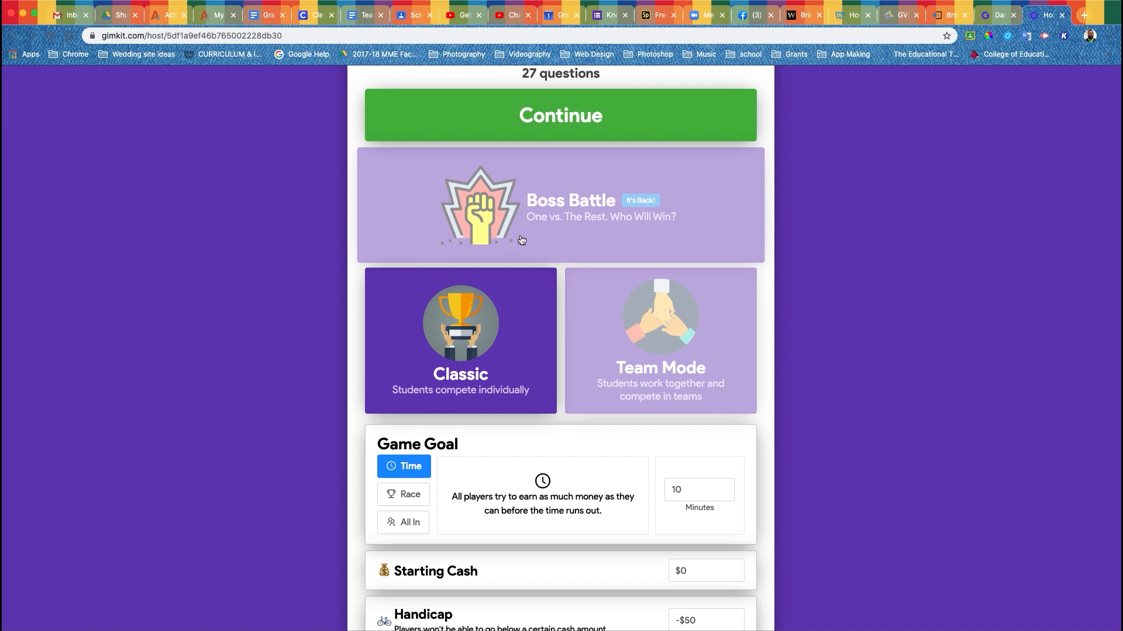
pyautogui.moveTo(570, 228)
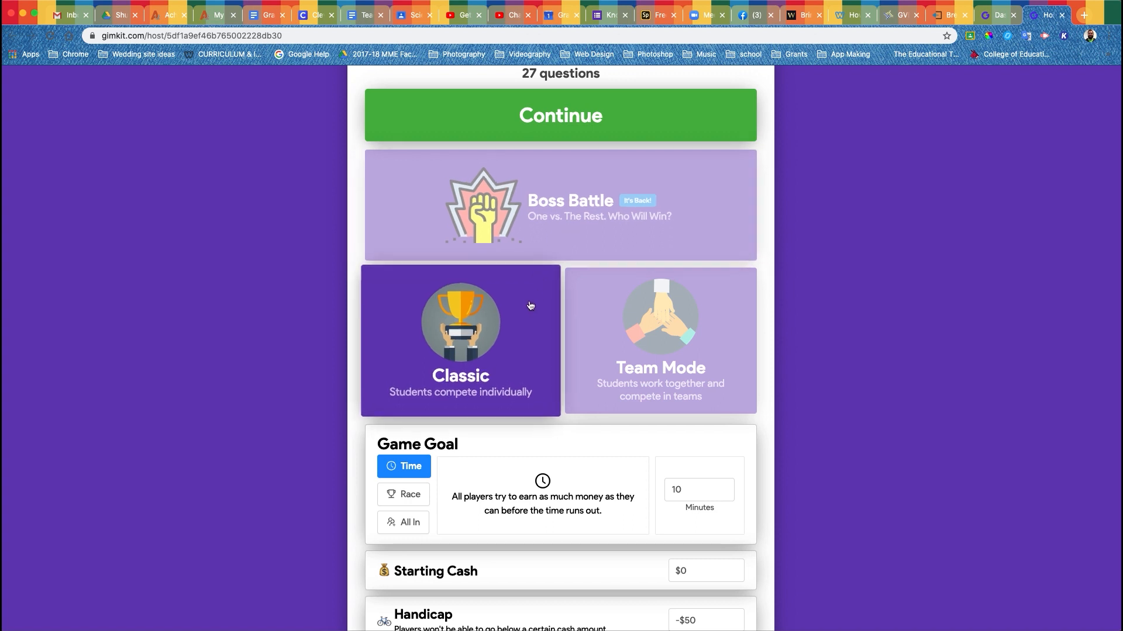
pyautogui.moveTo(520, 328)
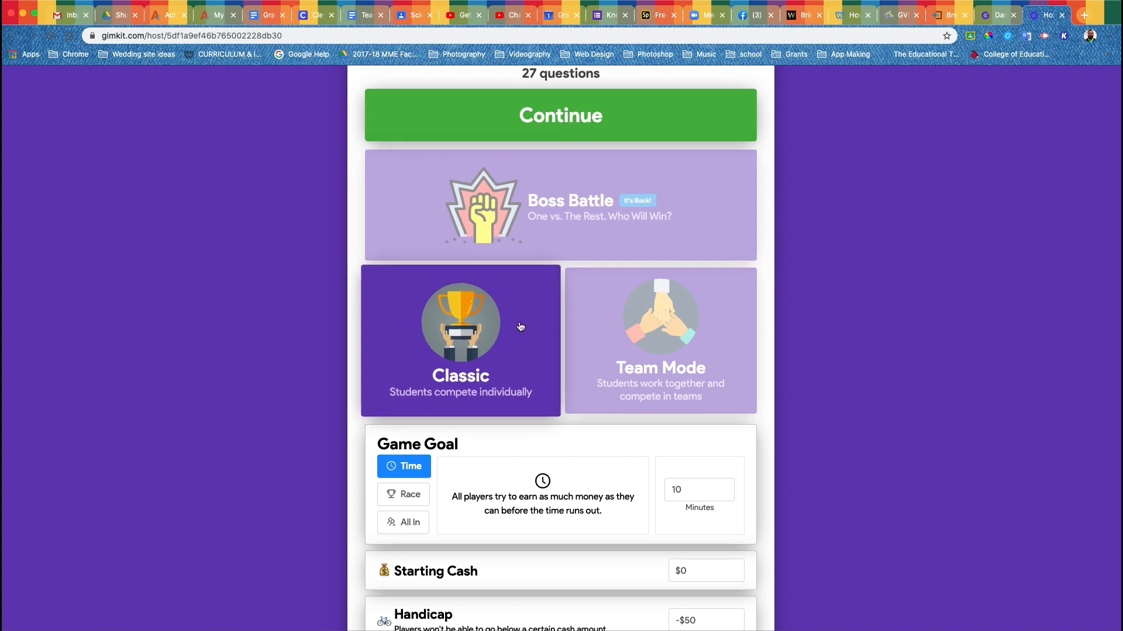
pyautogui.moveTo(498, 333)
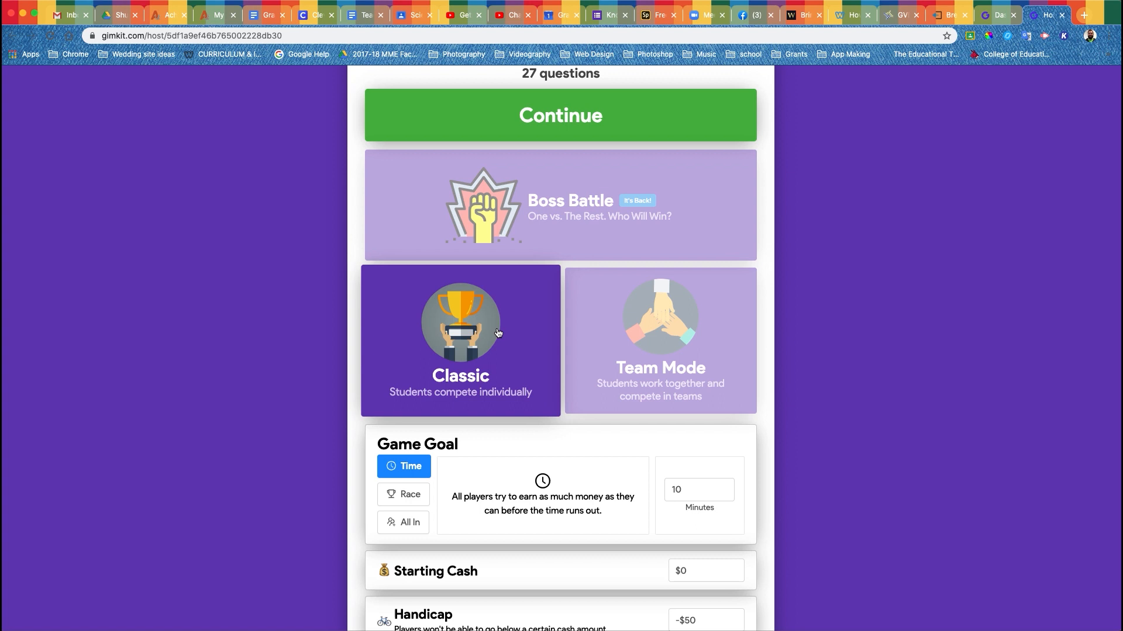
# - Preview the Race and All In goals, then set the goal to Time with 30 minutes
pyautogui.scroll(-3)
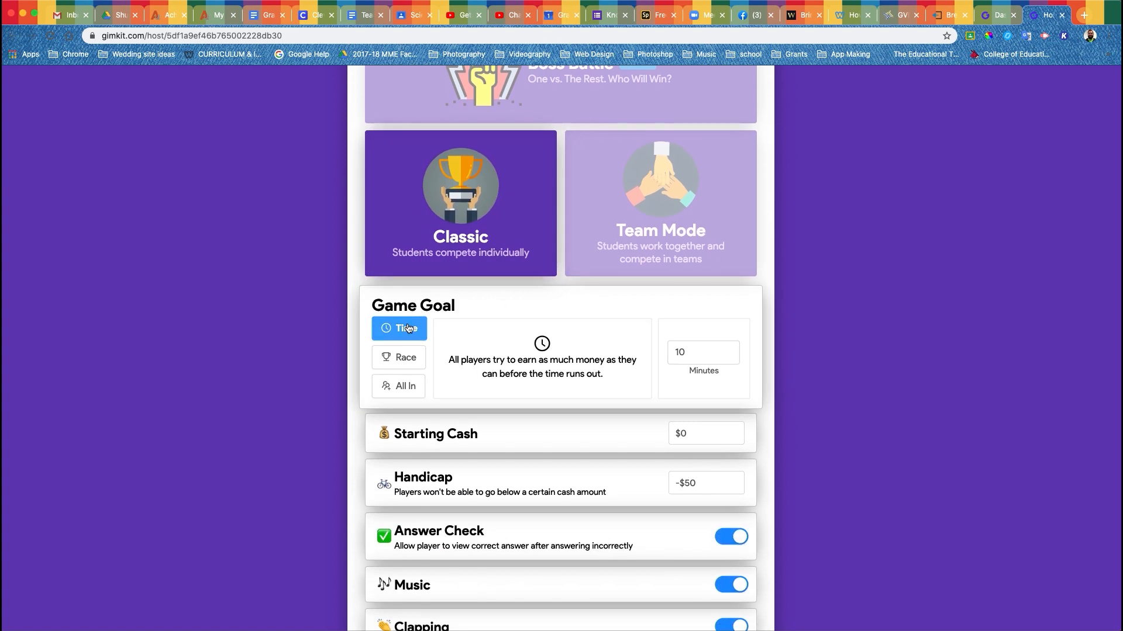
pyautogui.click(405, 358)
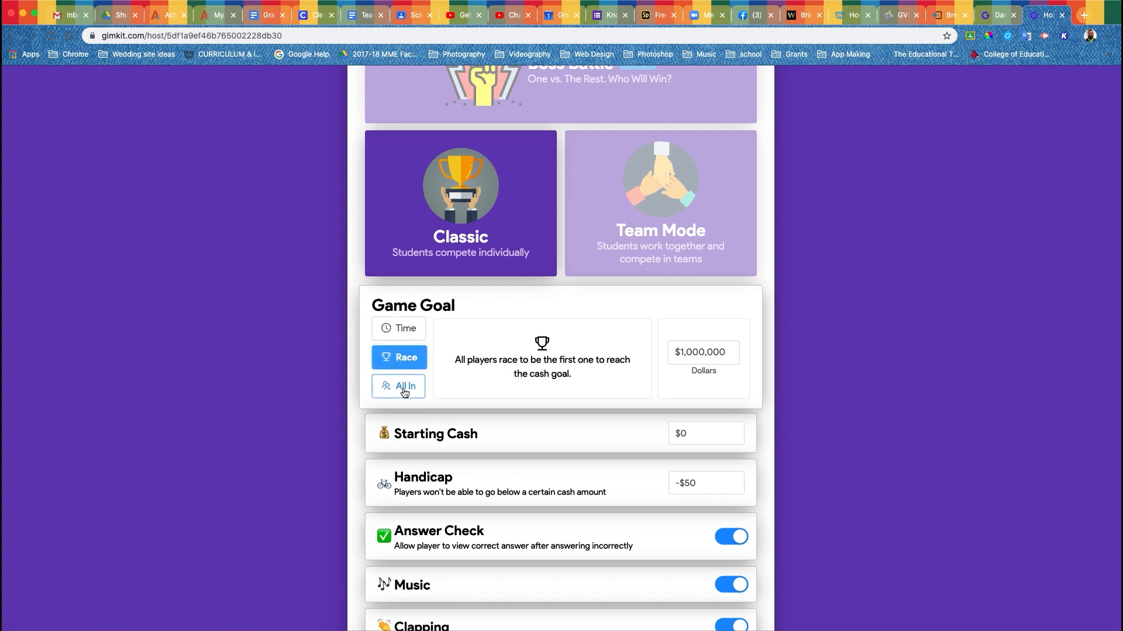
pyautogui.click(399, 389)
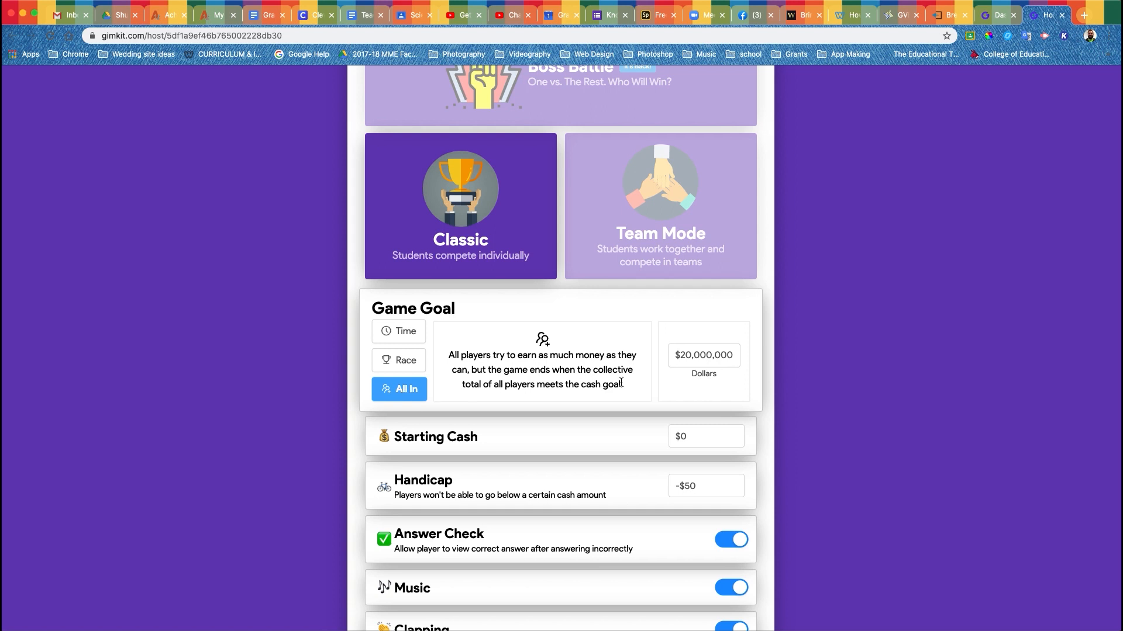
pyautogui.click(399, 331)
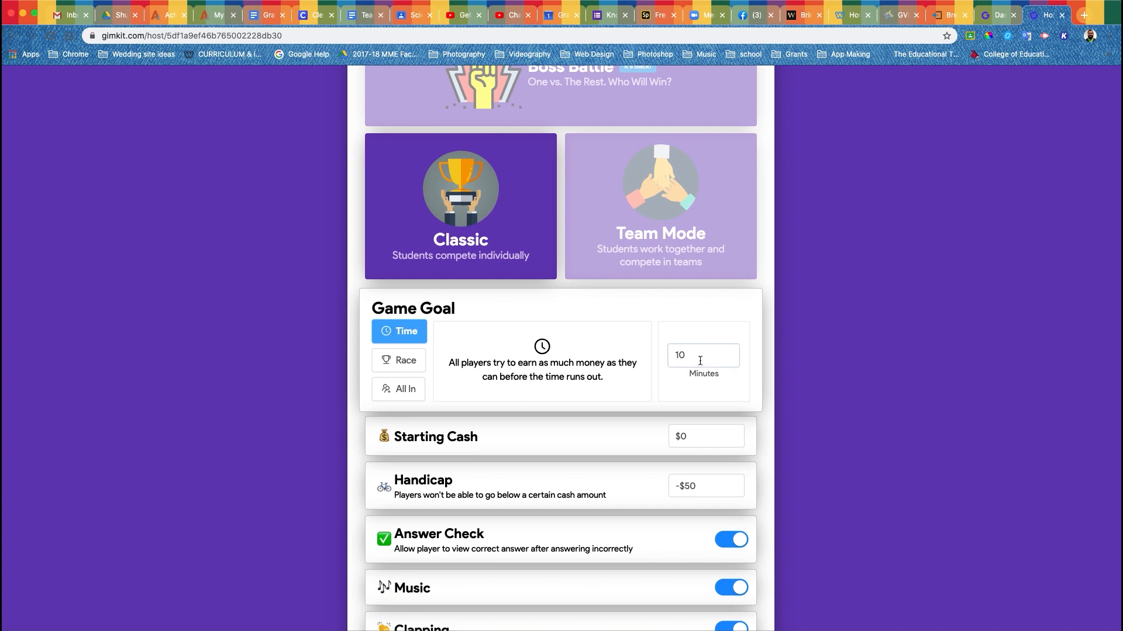
pyautogui.click(702, 356)
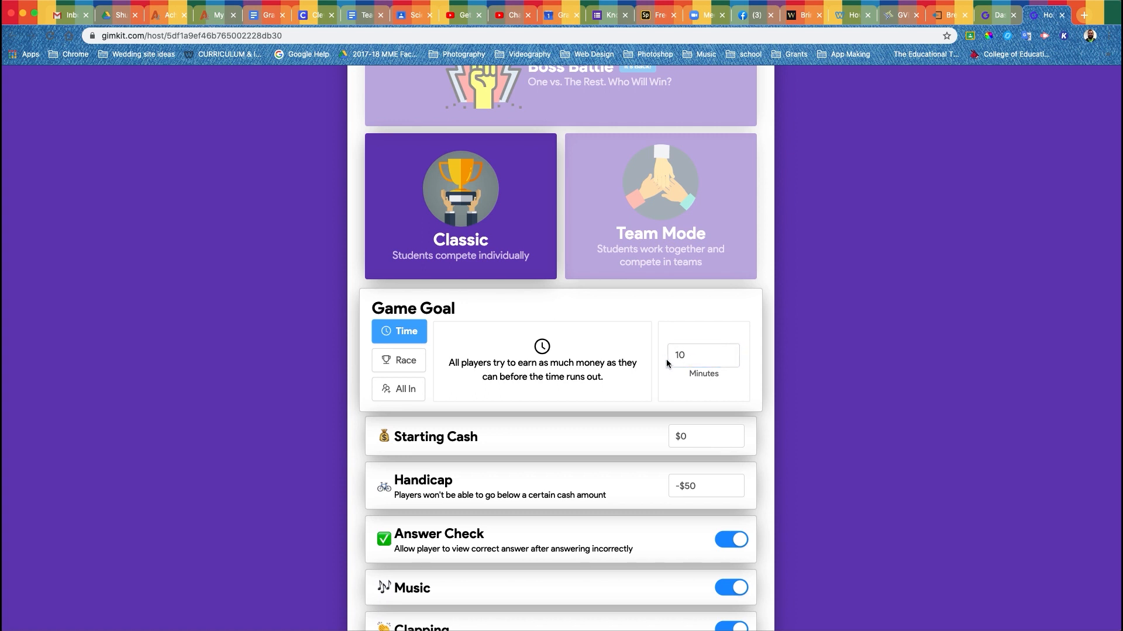
pyautogui.click(701, 355)
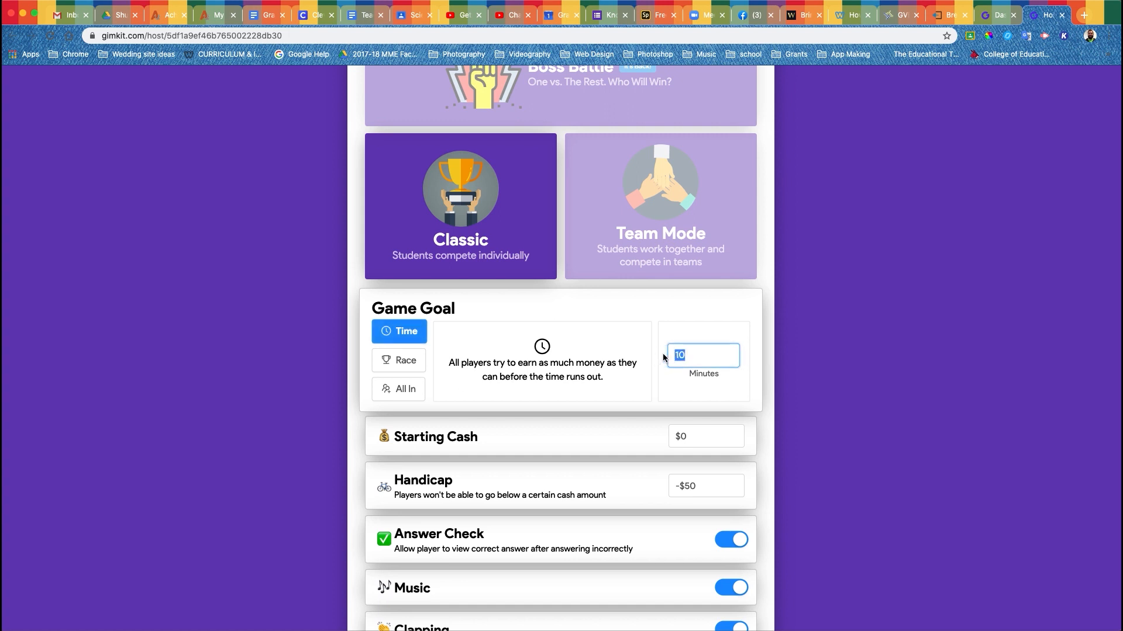
pyautogui.write('30')
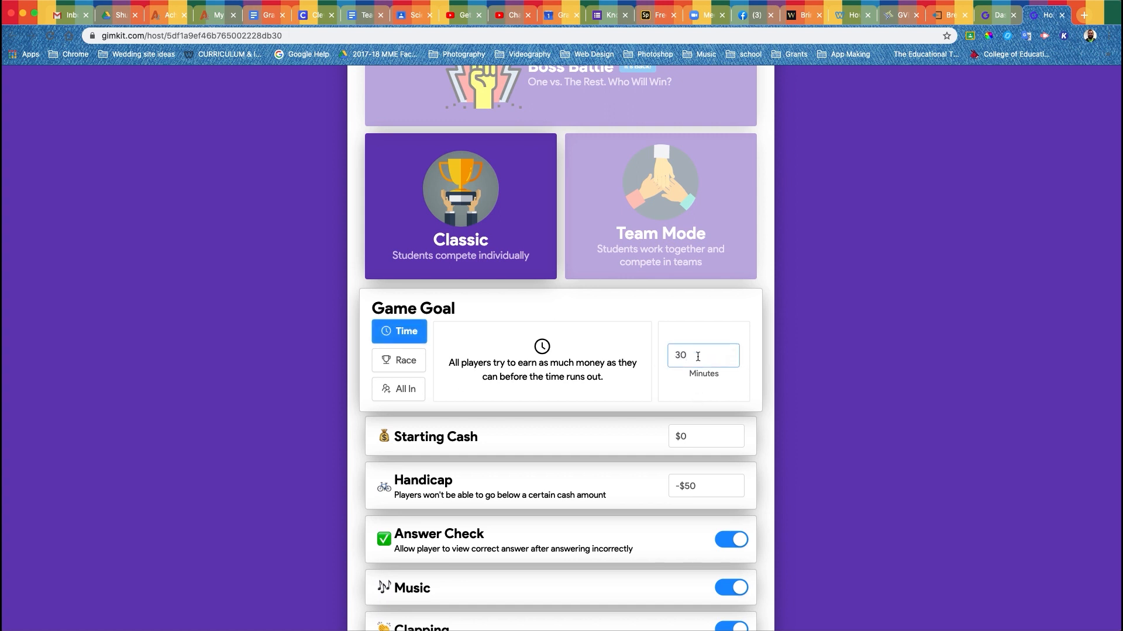
pyautogui.click(699, 356)
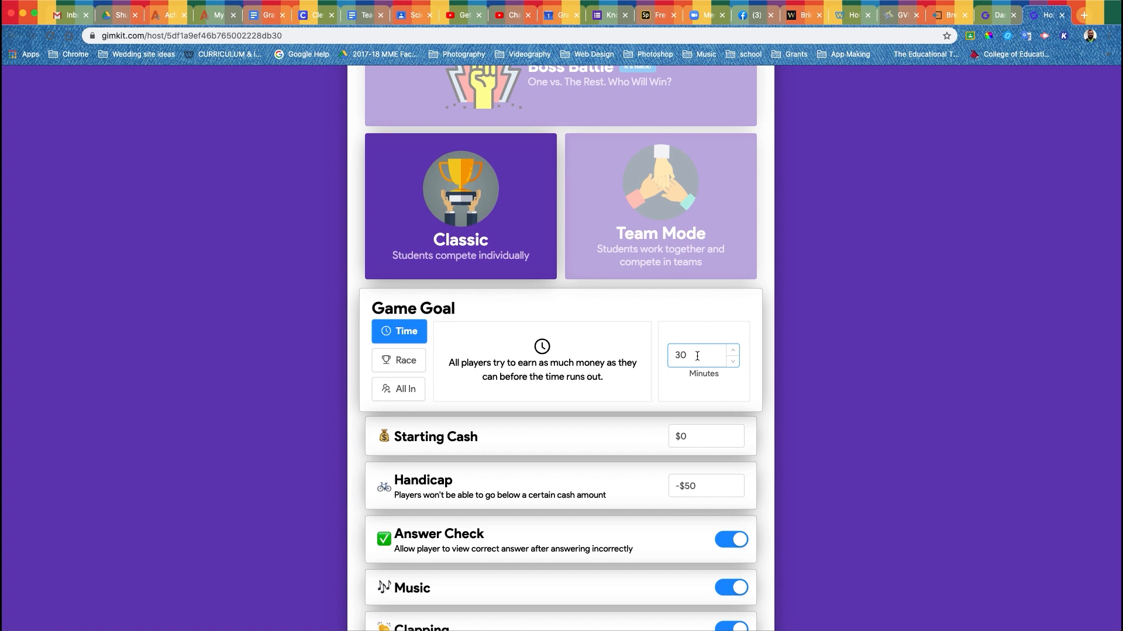
pyautogui.scroll(-3)
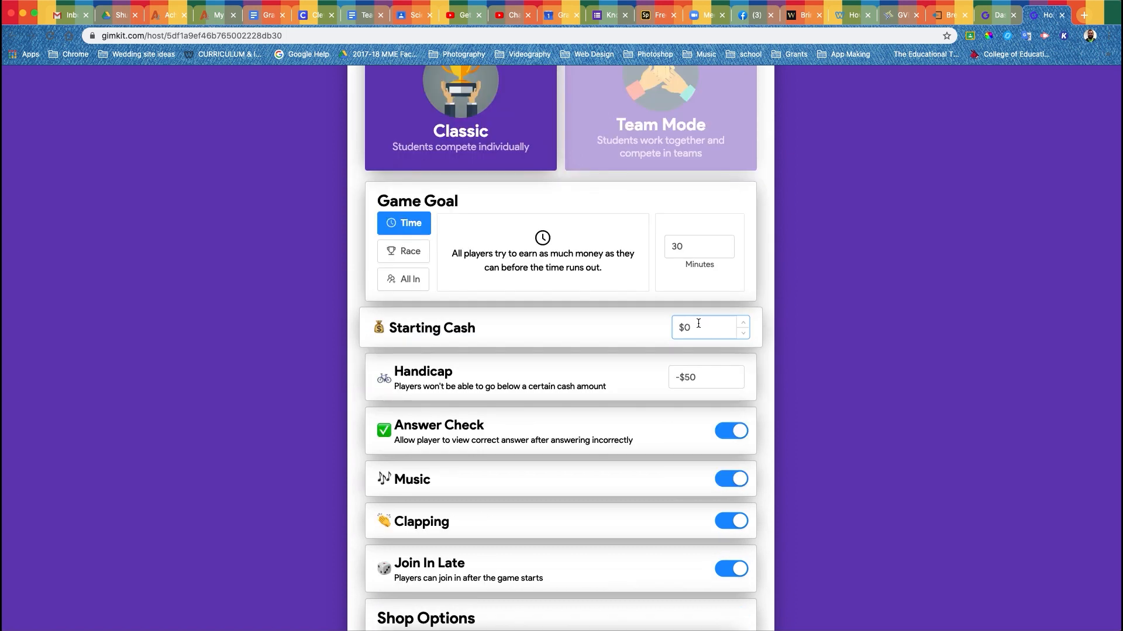
# - Raise the Handicap to $0 and switch off Answer Check
pyautogui.scroll(-3)
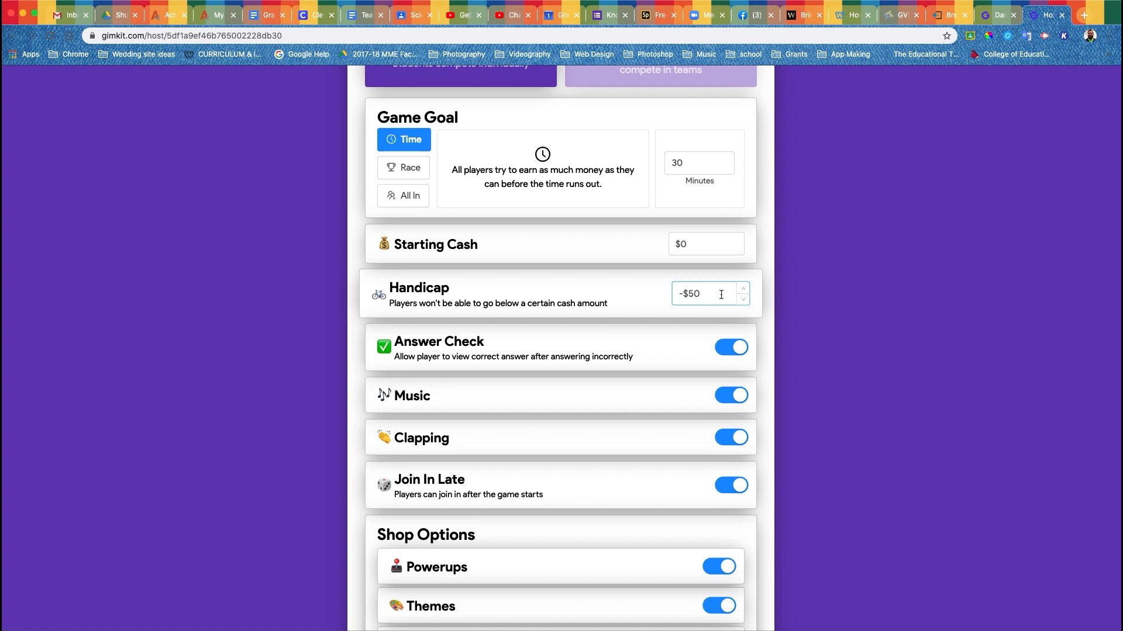
pyautogui.moveTo(725, 297)
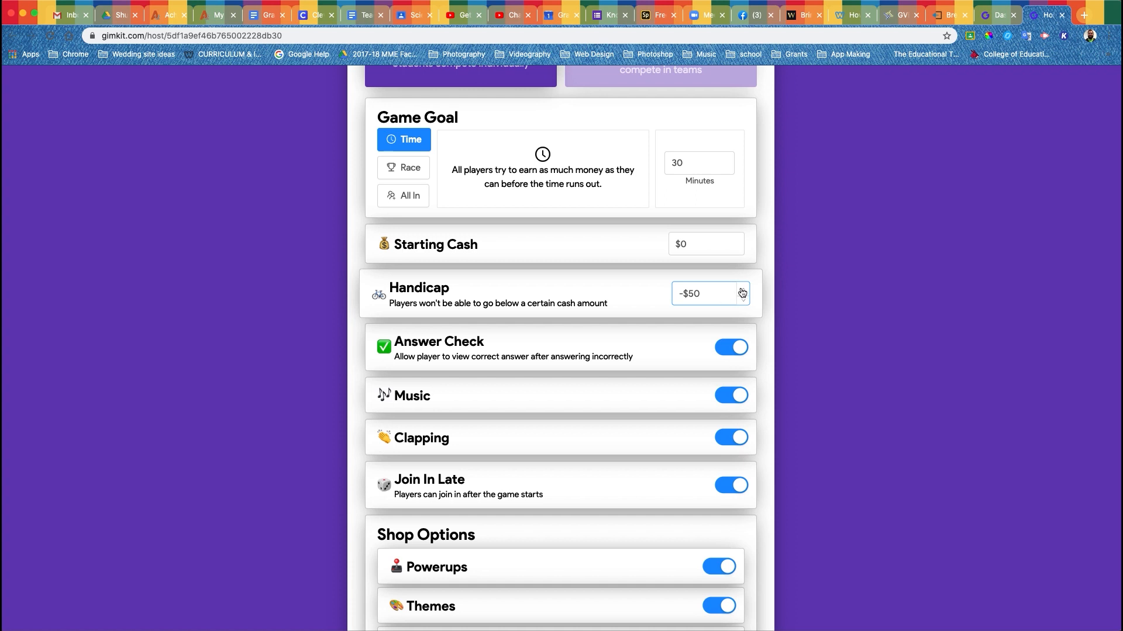
pyautogui.click(701, 294)
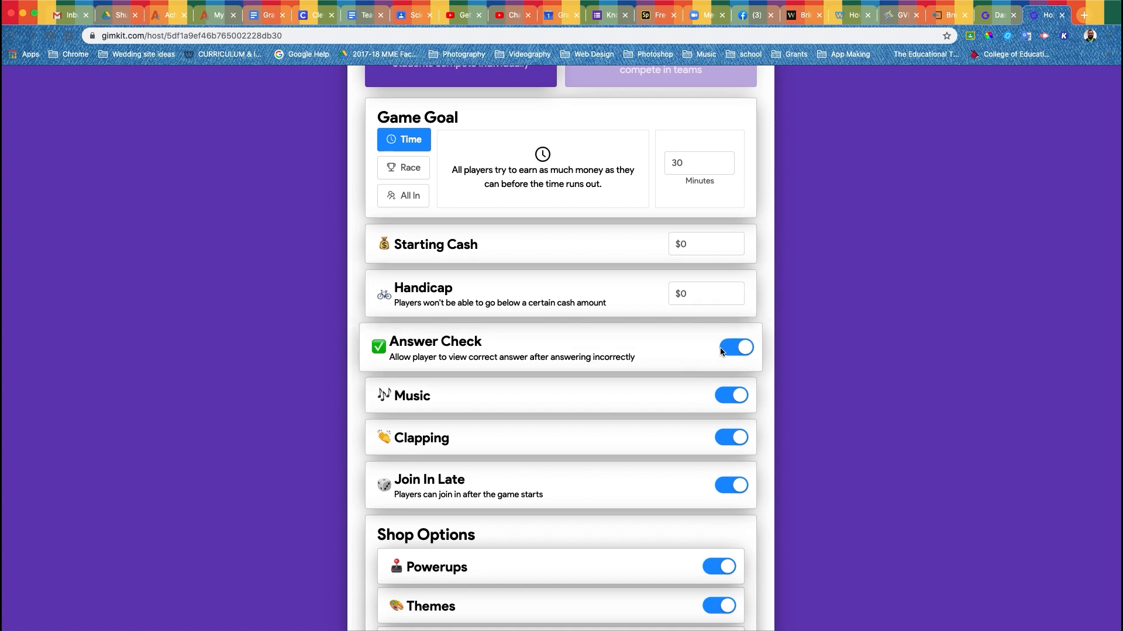
pyautogui.click(736, 347)
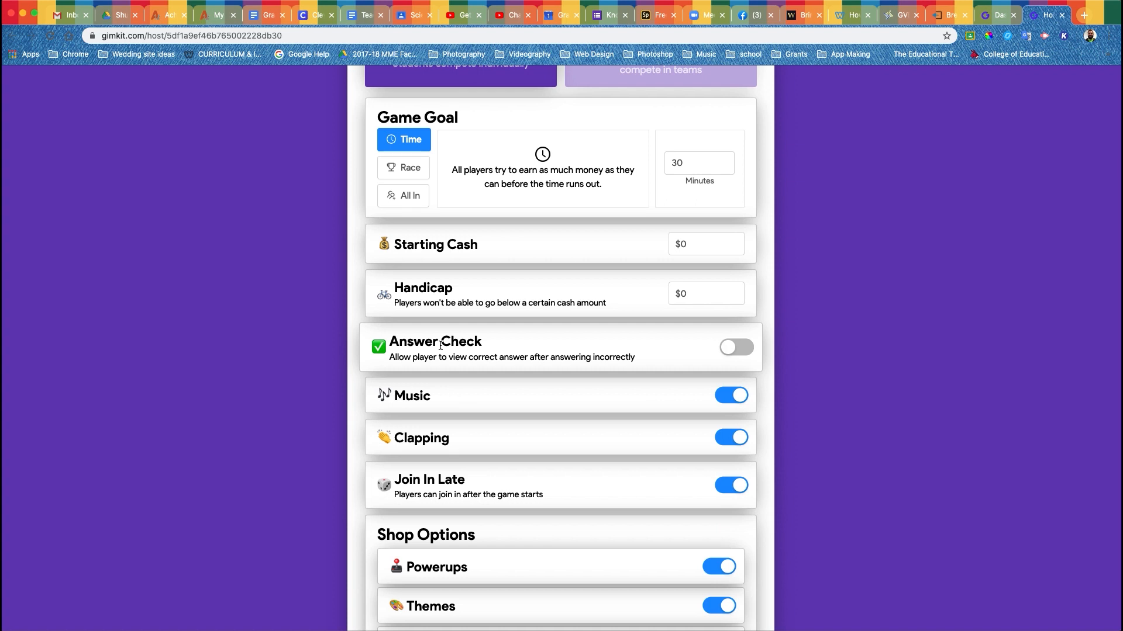
pyautogui.scroll(-3)
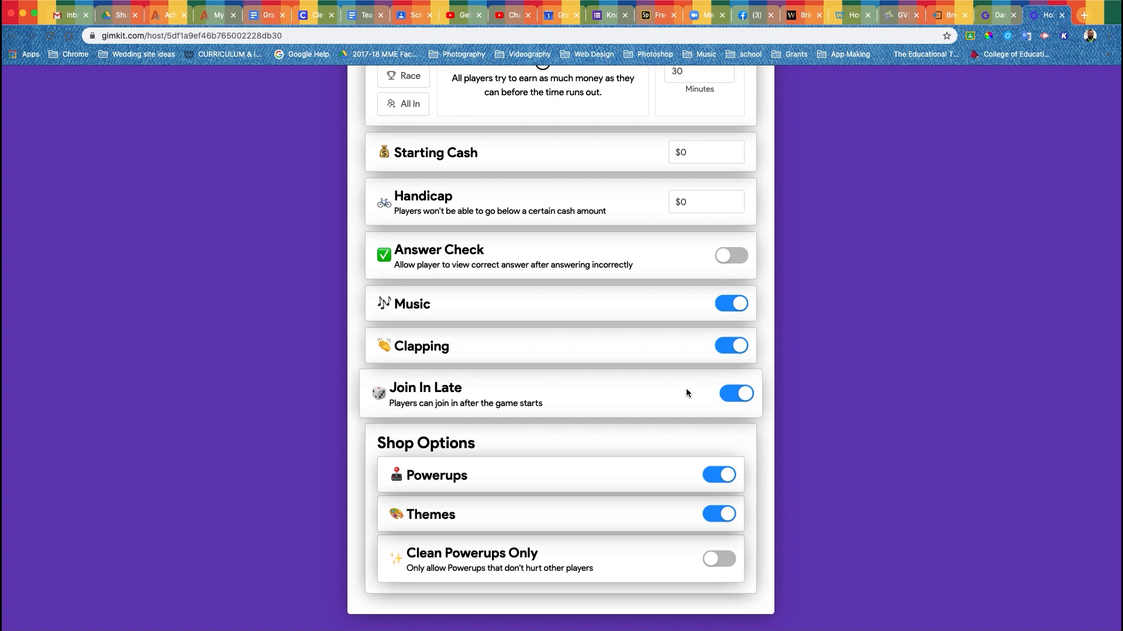
pyautogui.moveTo(786, 396)
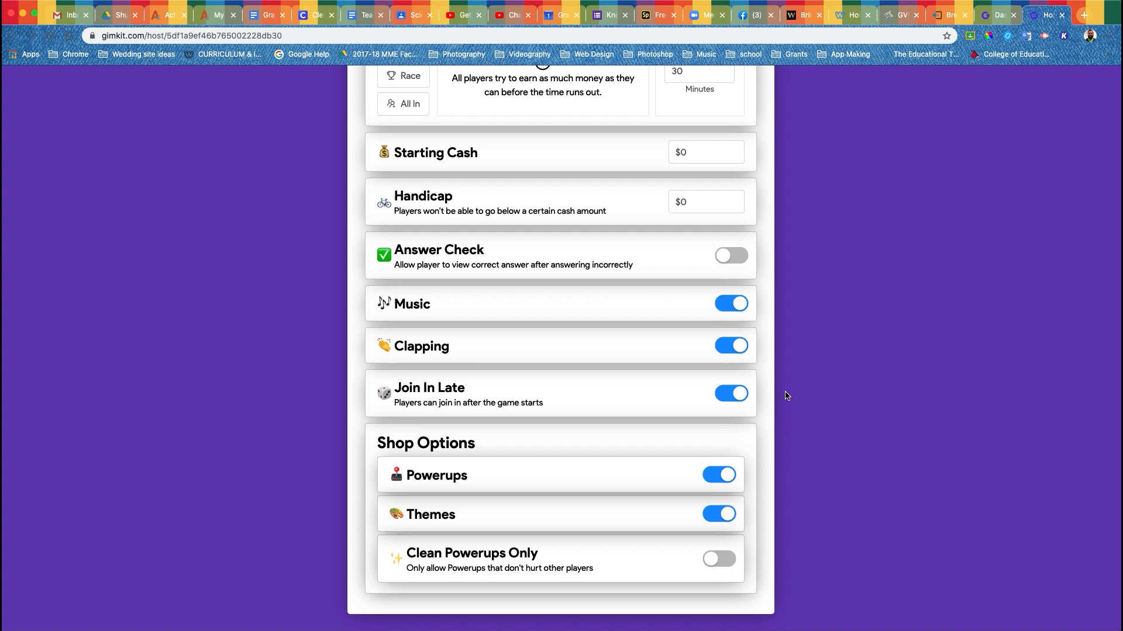
pyautogui.scroll(-3)
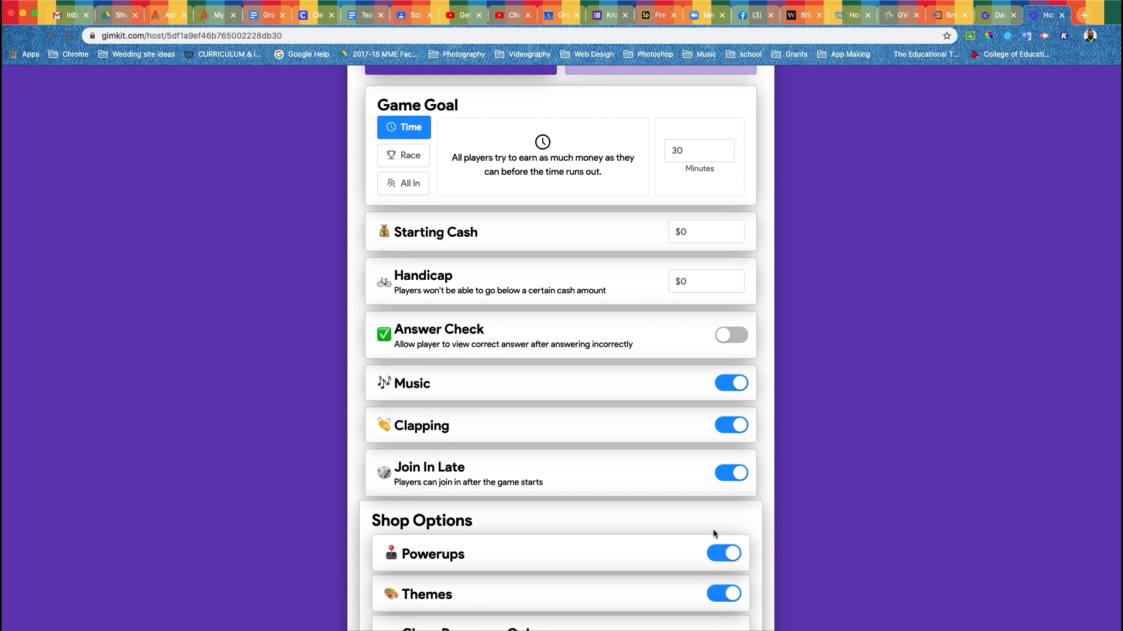
pyautogui.scroll(3)
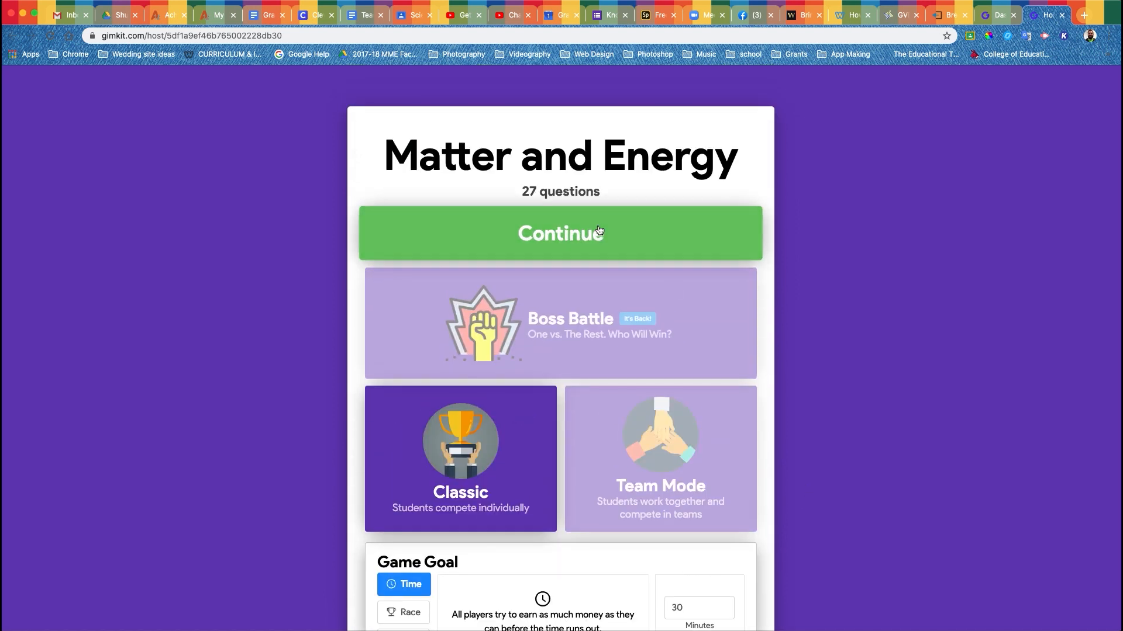
# - Open the join-code lobby, remove the inappropriately named player, and start the game
pyautogui.click(560, 233)
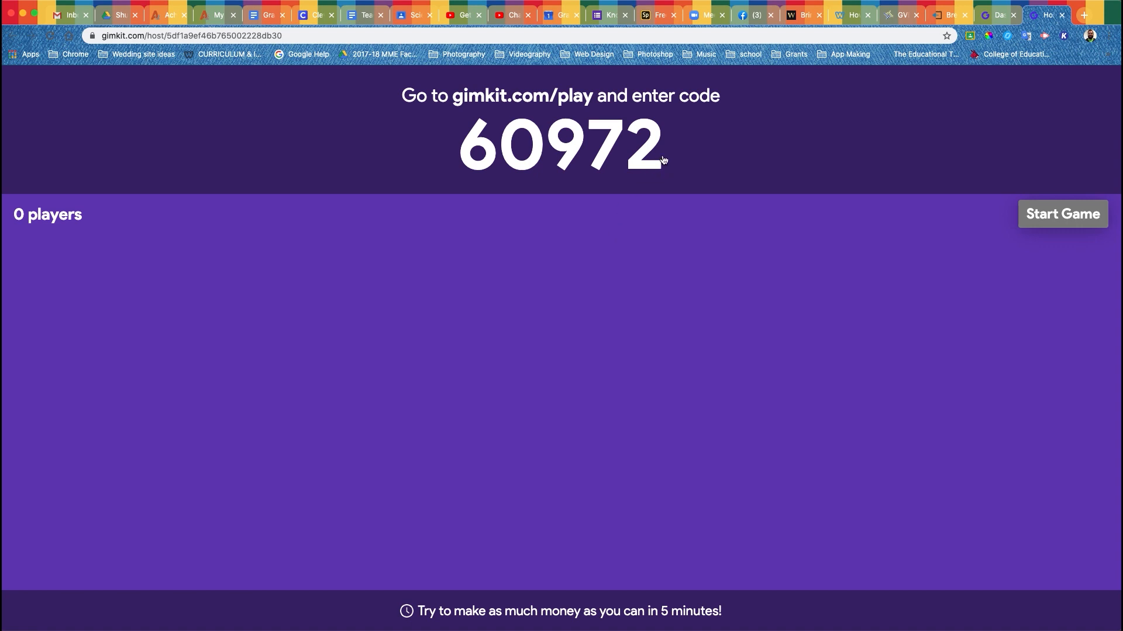
pyautogui.moveTo(410, 89)
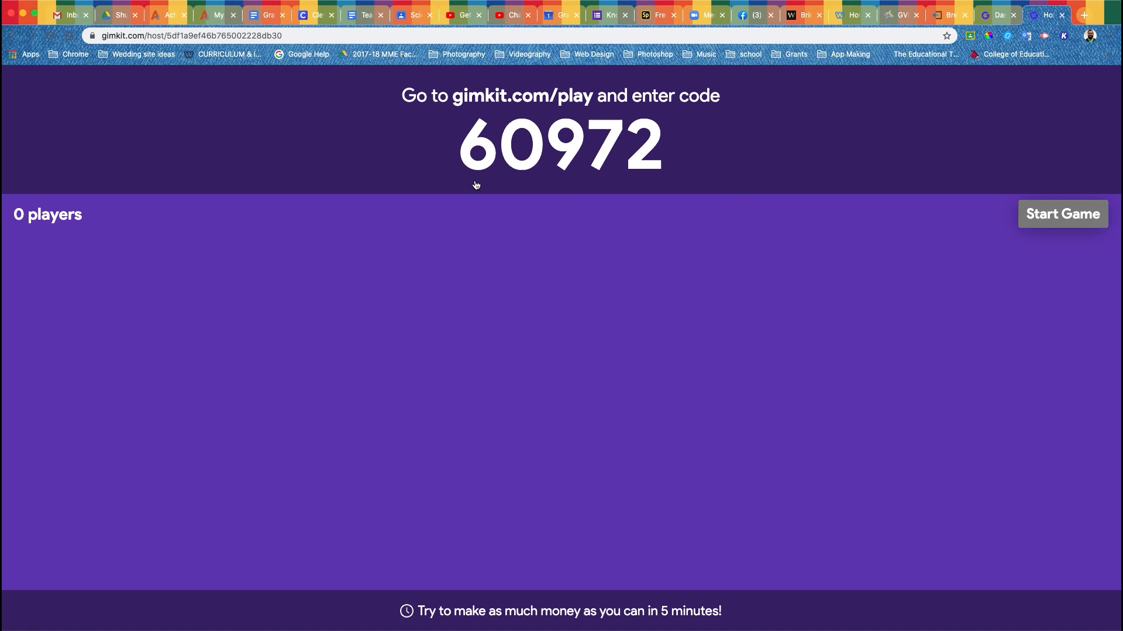
pyautogui.moveTo(424, 201)
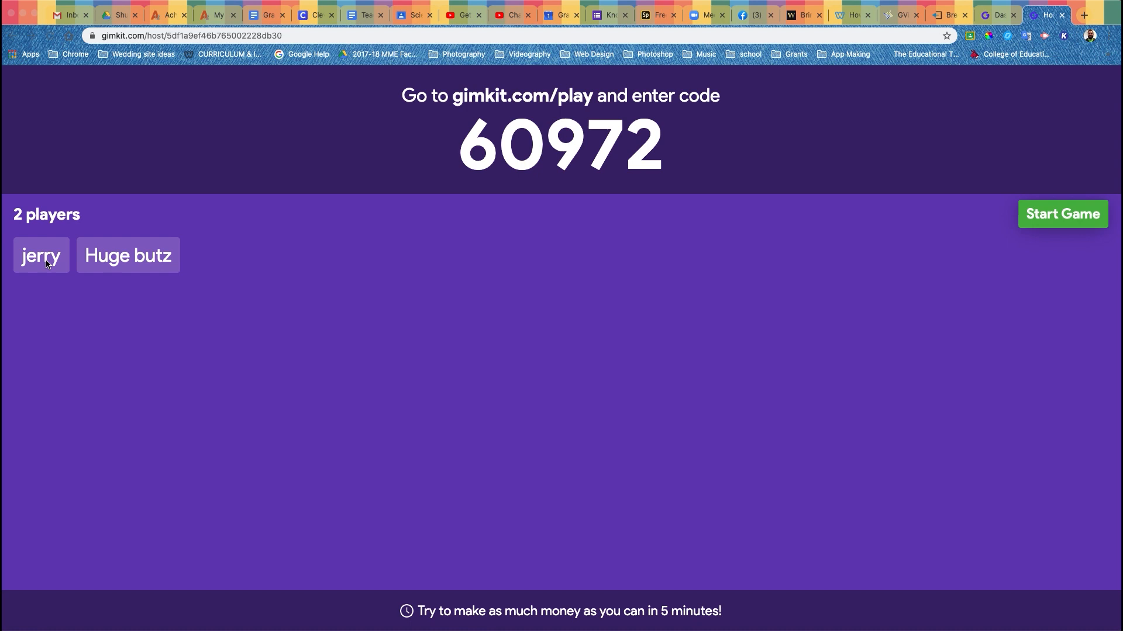
pyautogui.moveTo(41, 256)
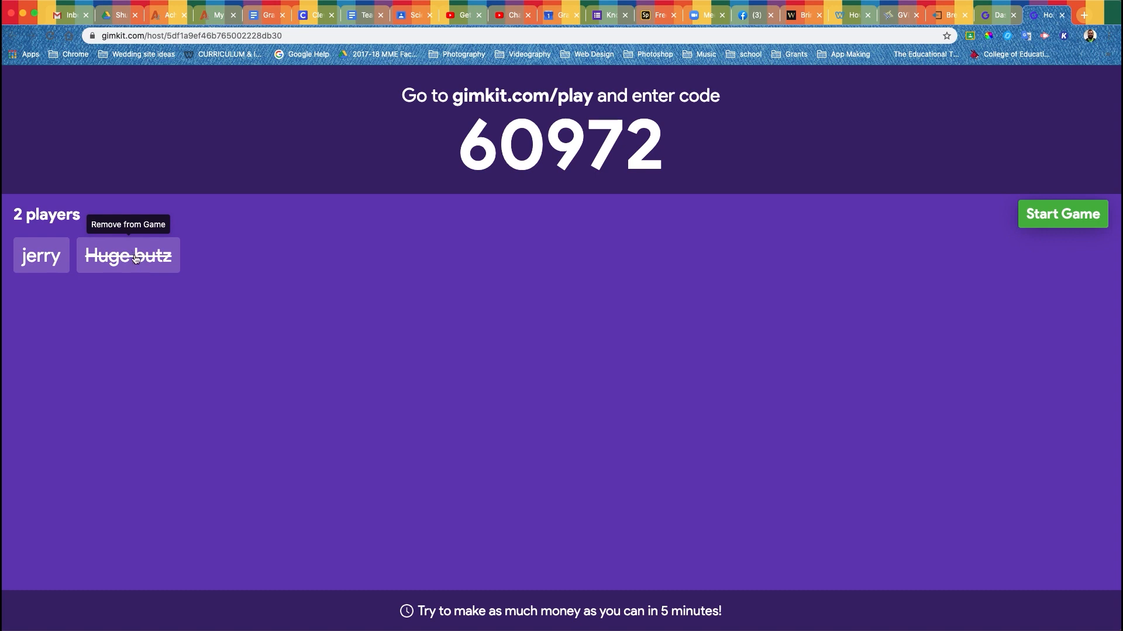
pyautogui.click(128, 256)
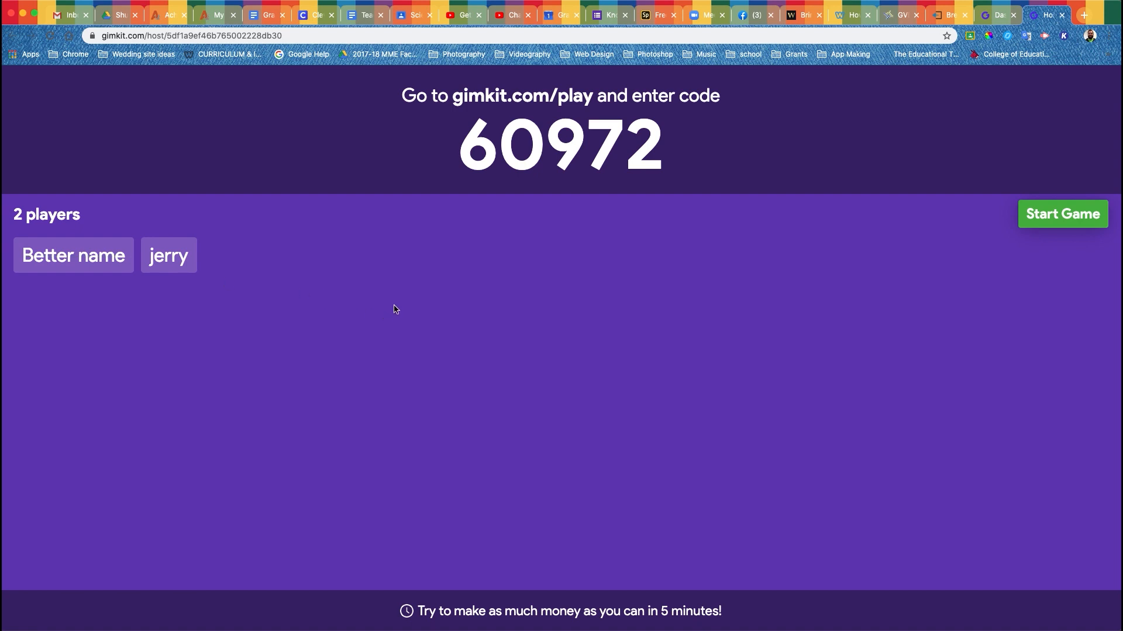
pyautogui.click(1062, 213)
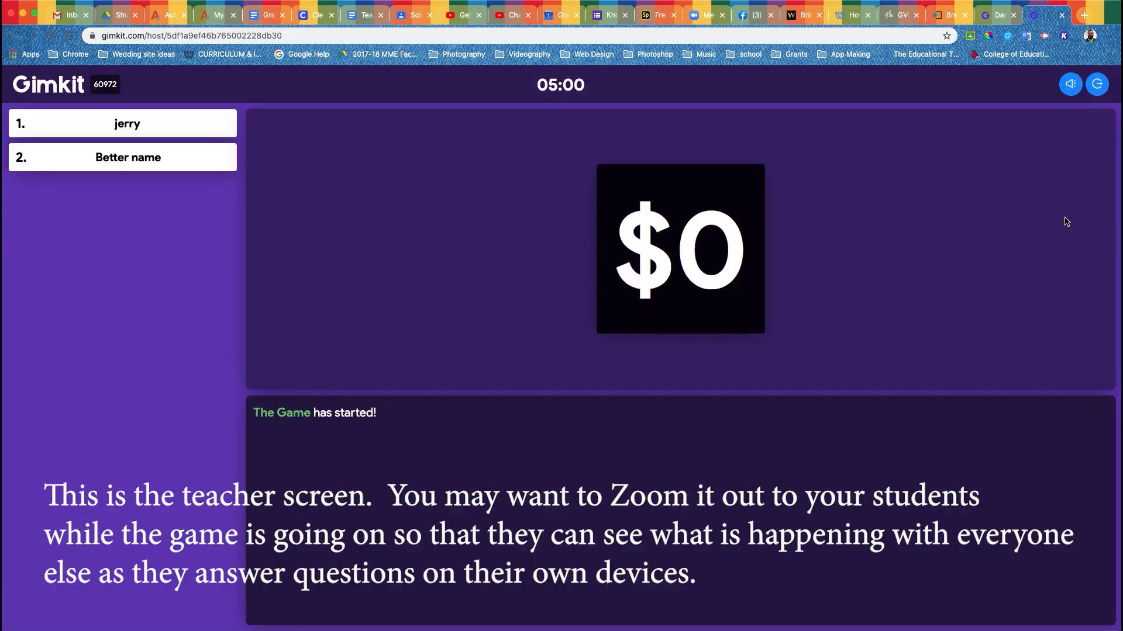
pyautogui.moveTo(819, 387)
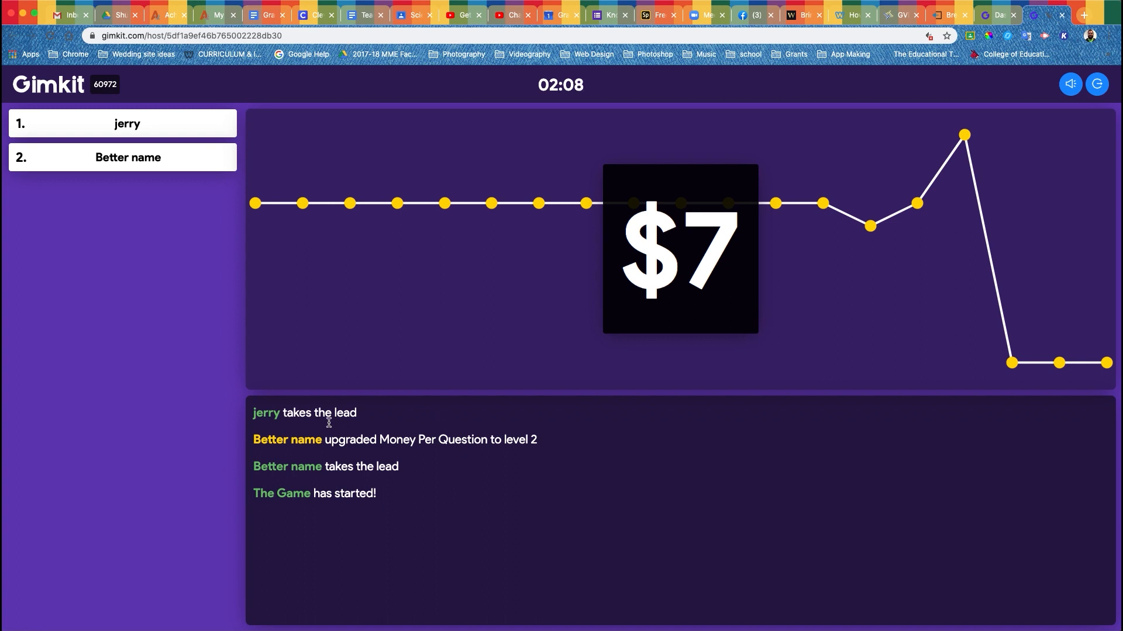
pyautogui.moveTo(318, 479)
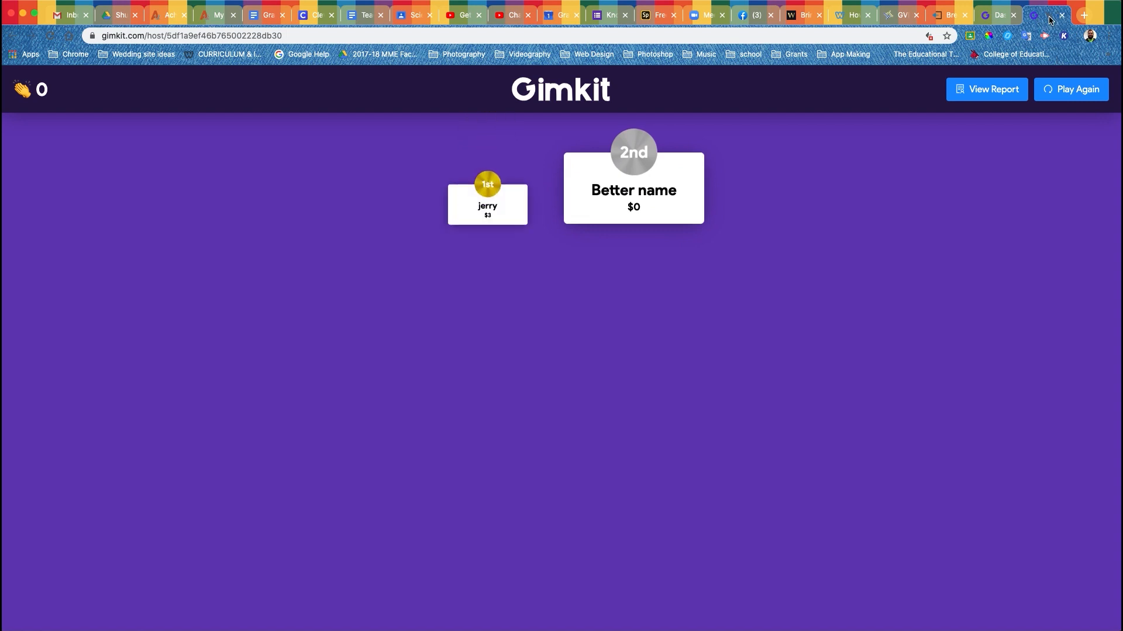
# - Open the game's Student Overview report, showing jerry at 86% and Better name at 71%
pyautogui.rightClick(1049, 14)
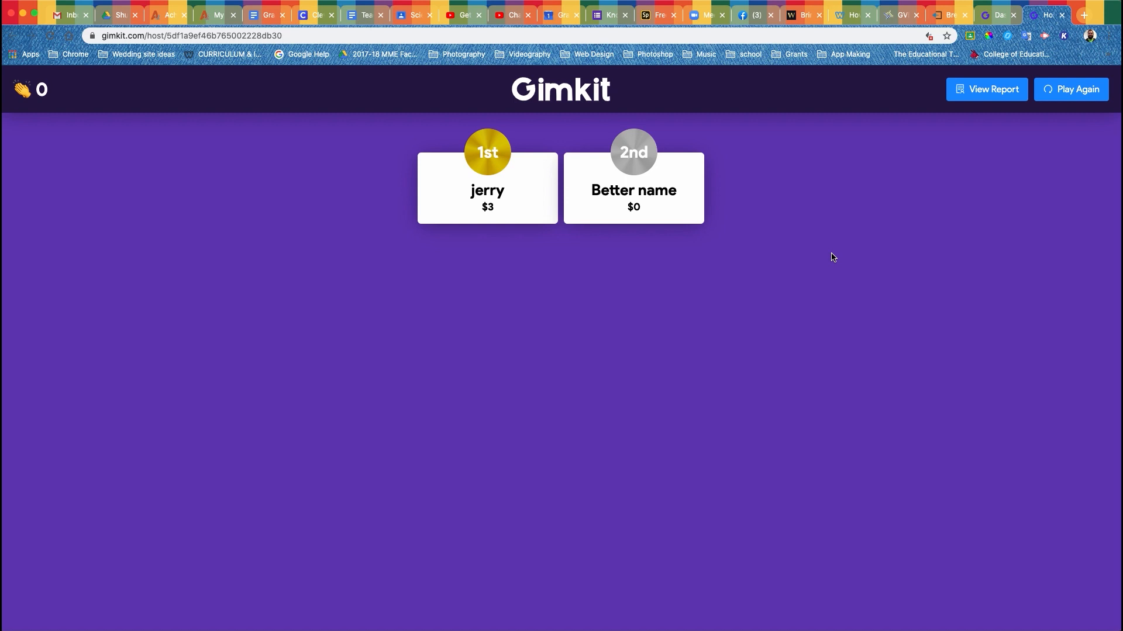
pyautogui.moveTo(481, 176)
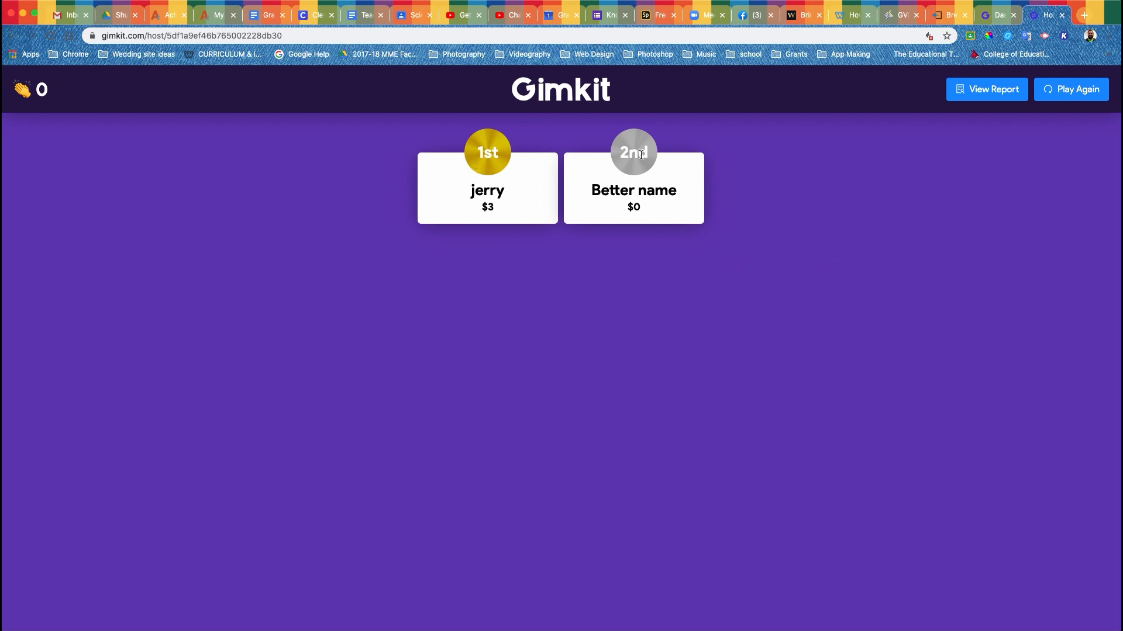
pyautogui.moveTo(565, 382)
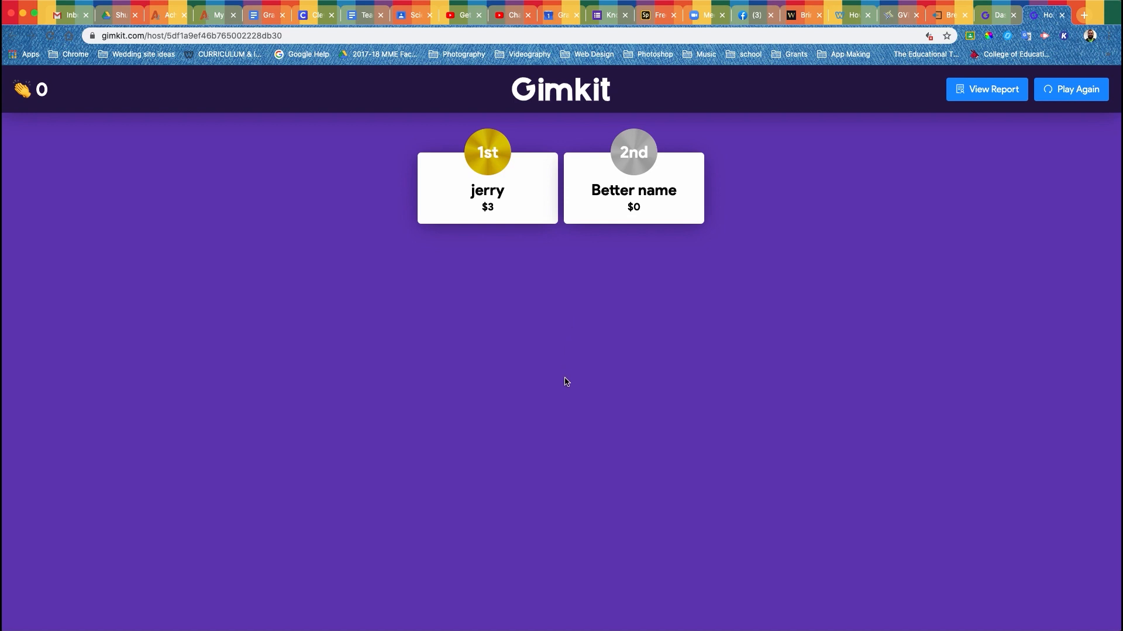
pyautogui.moveTo(231, 330)
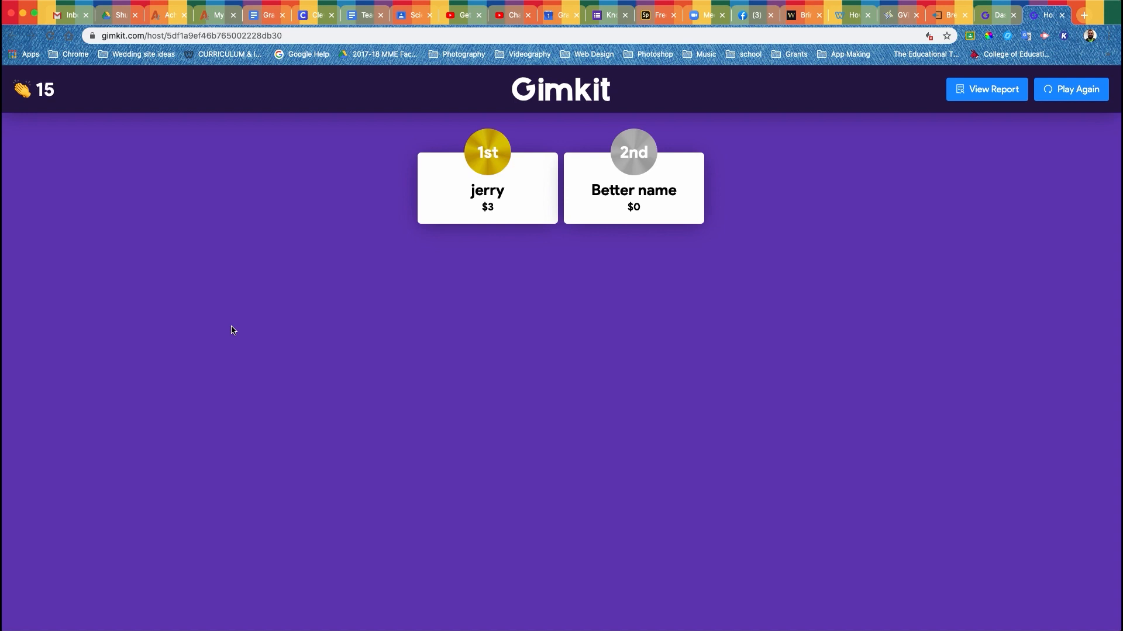
pyautogui.moveTo(71, 159)
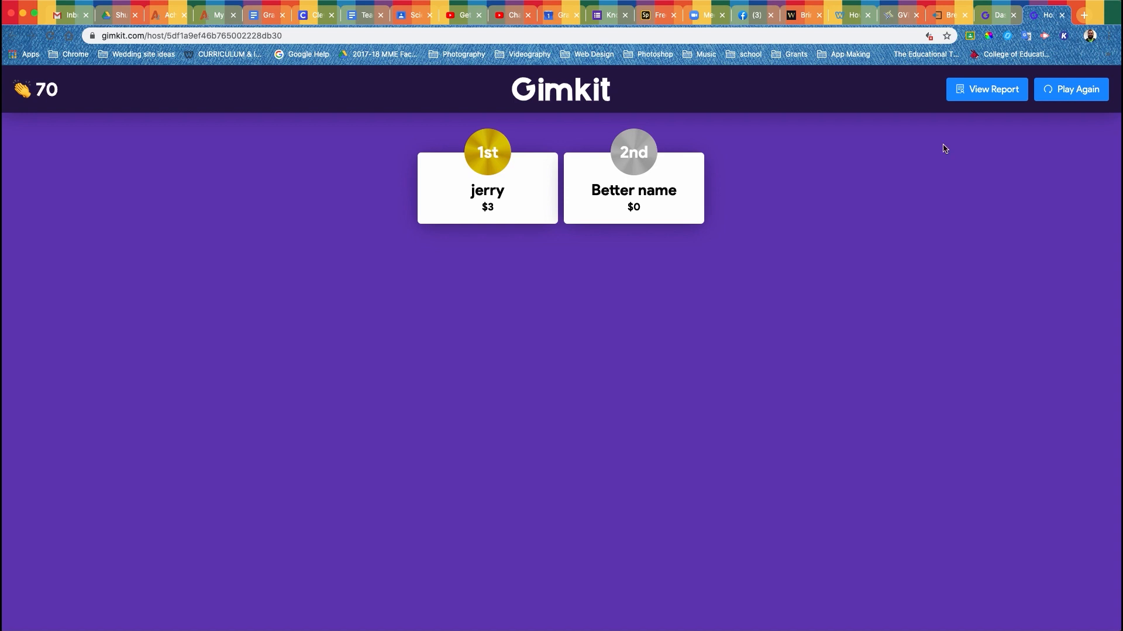
pyautogui.click(985, 89)
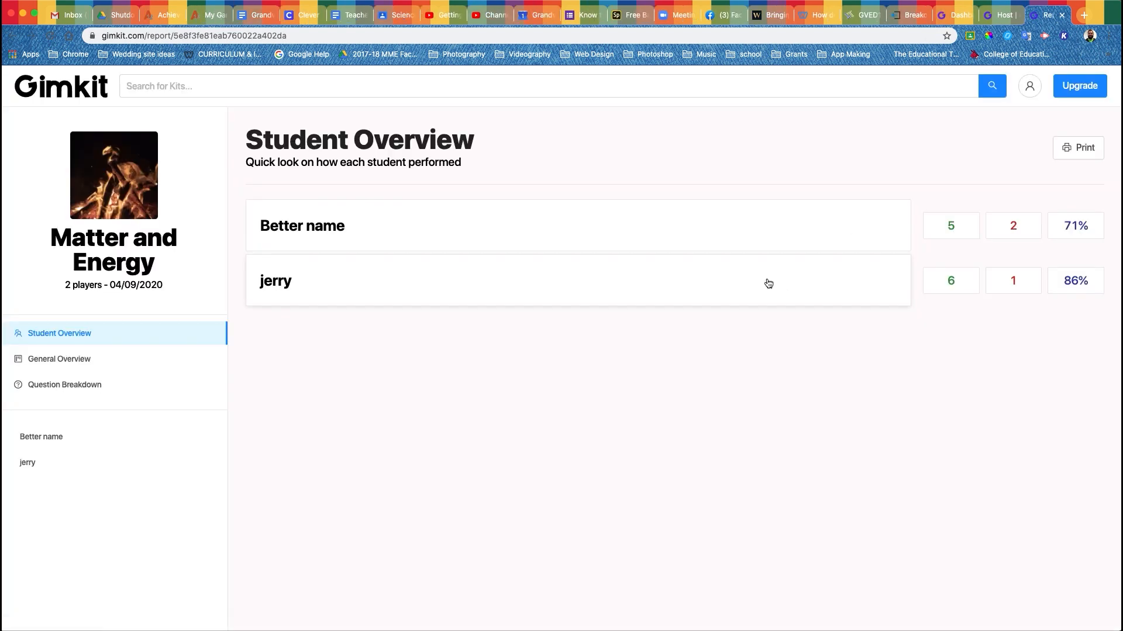
# - Review the lower-scoring student's results, then the General Overview stats with 79% class accuracy
pyautogui.click(302, 225)
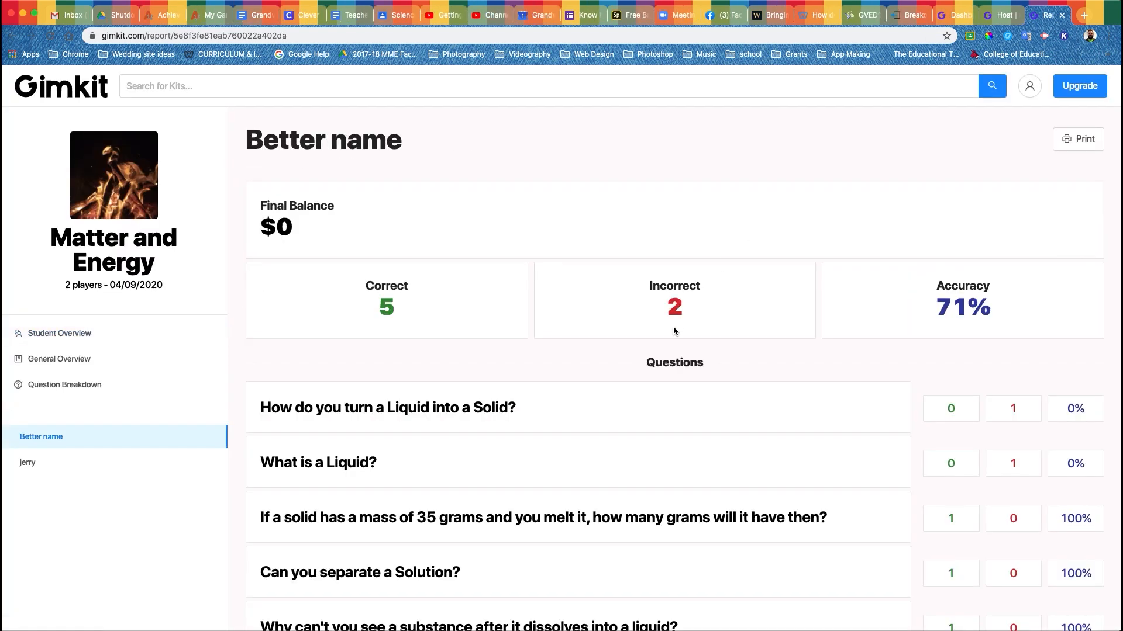
pyautogui.scroll(-3)
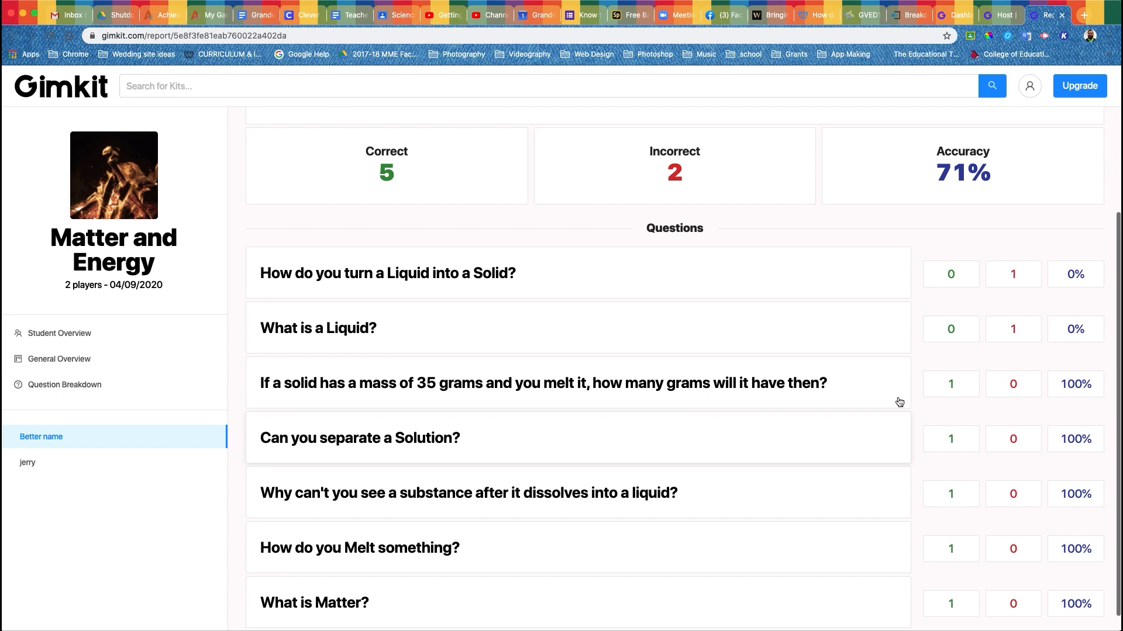
pyautogui.click(28, 463)
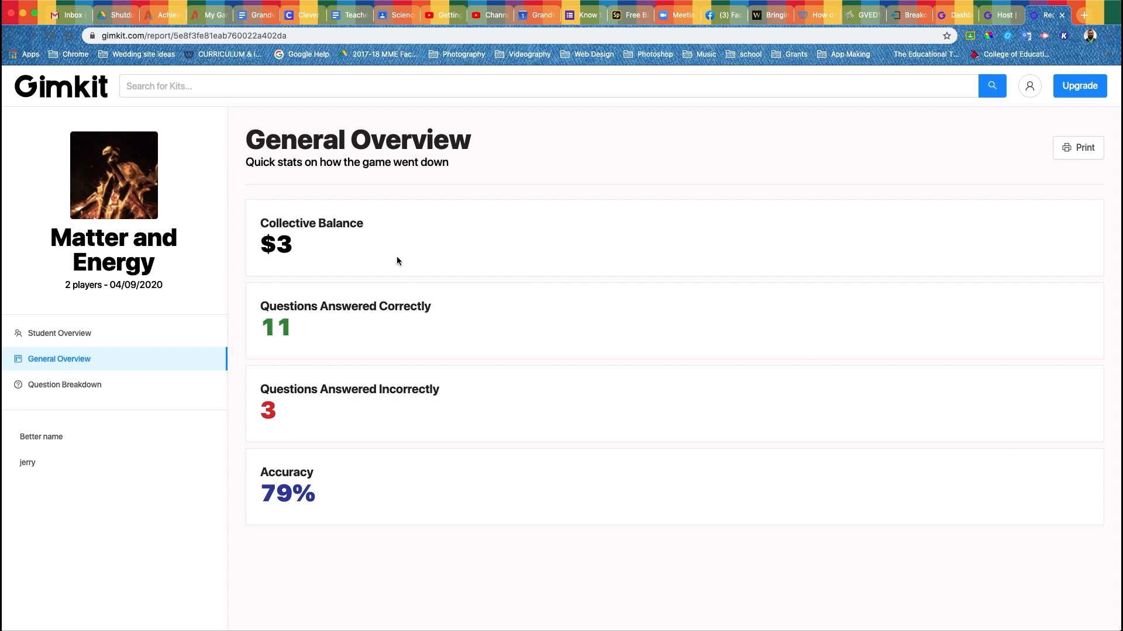
# - Expand the liquid-to-solid question in Question Breakdown to see its answer choices
pyautogui.click(65, 385)
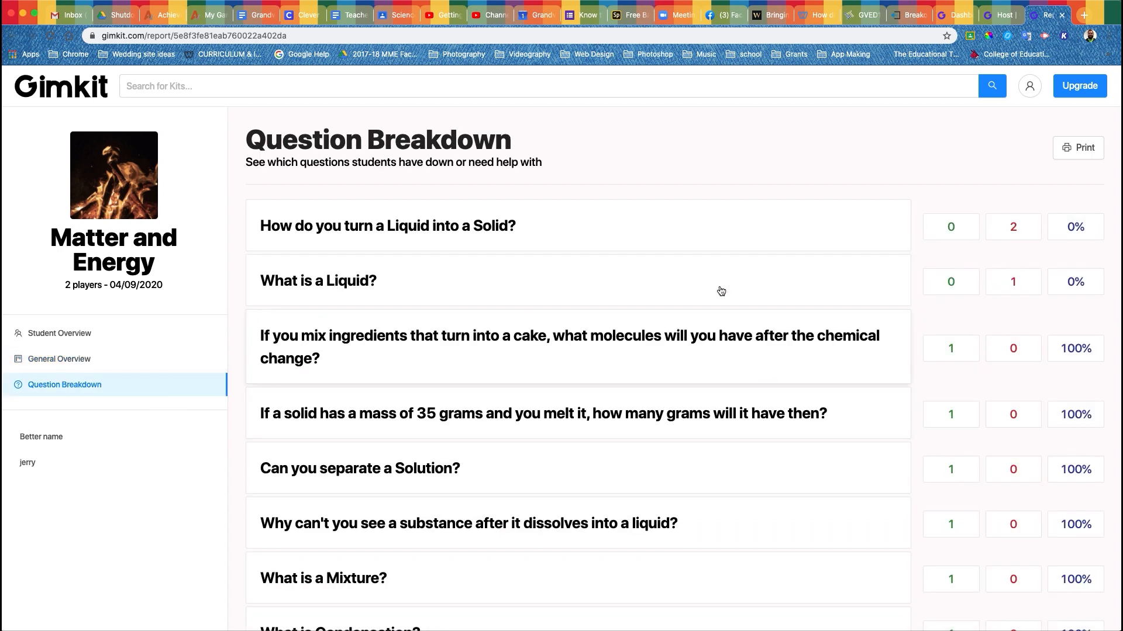
pyautogui.click(386, 225)
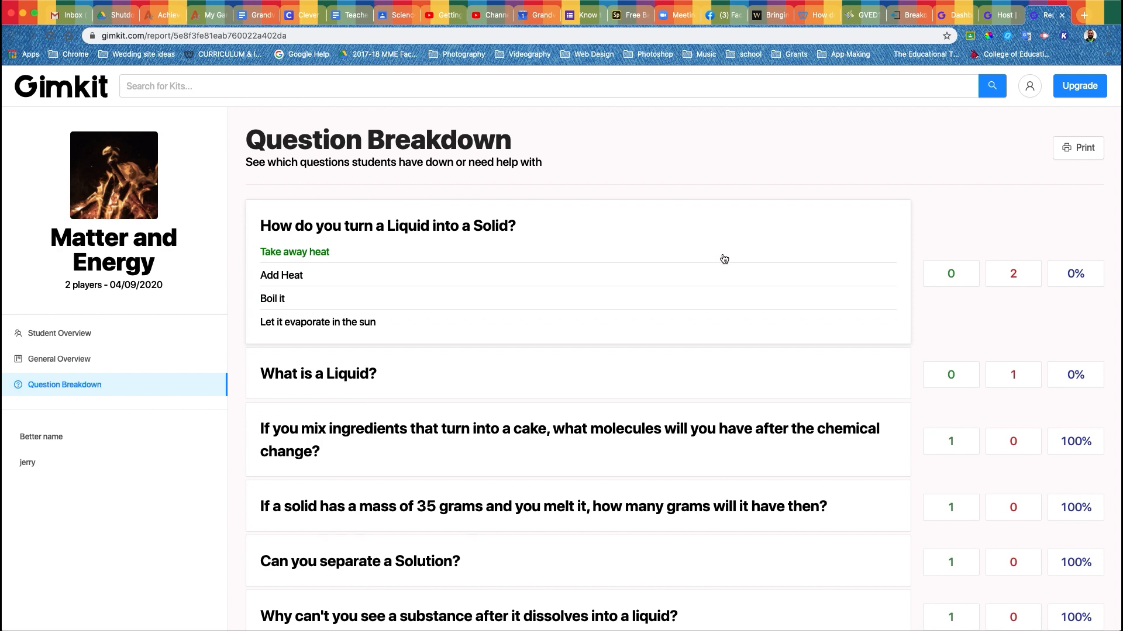
pyautogui.scroll(-3)
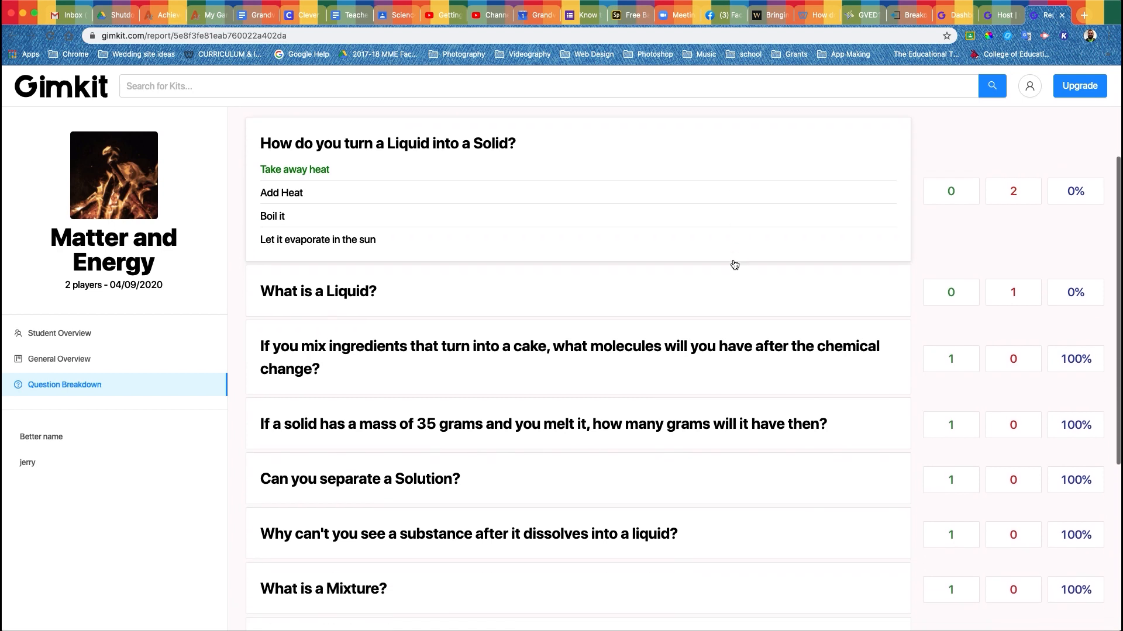
pyautogui.scroll(-3)
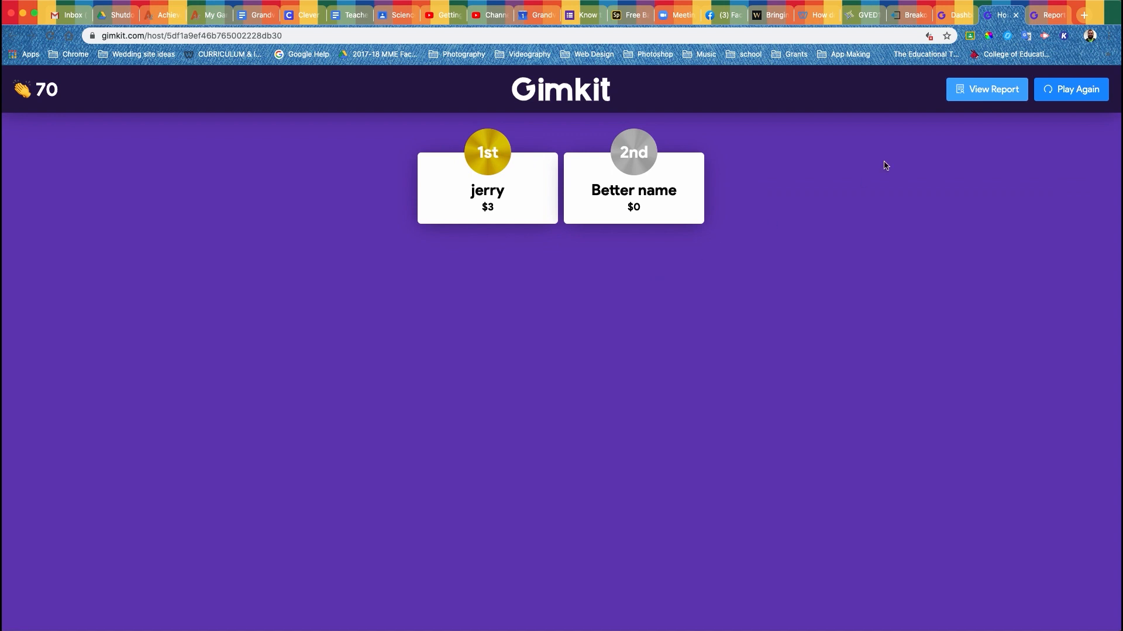
# - Switch back to the Kits dashboard, where Matter and Energy shows as edited a minute ago
pyautogui.click(992, 89)
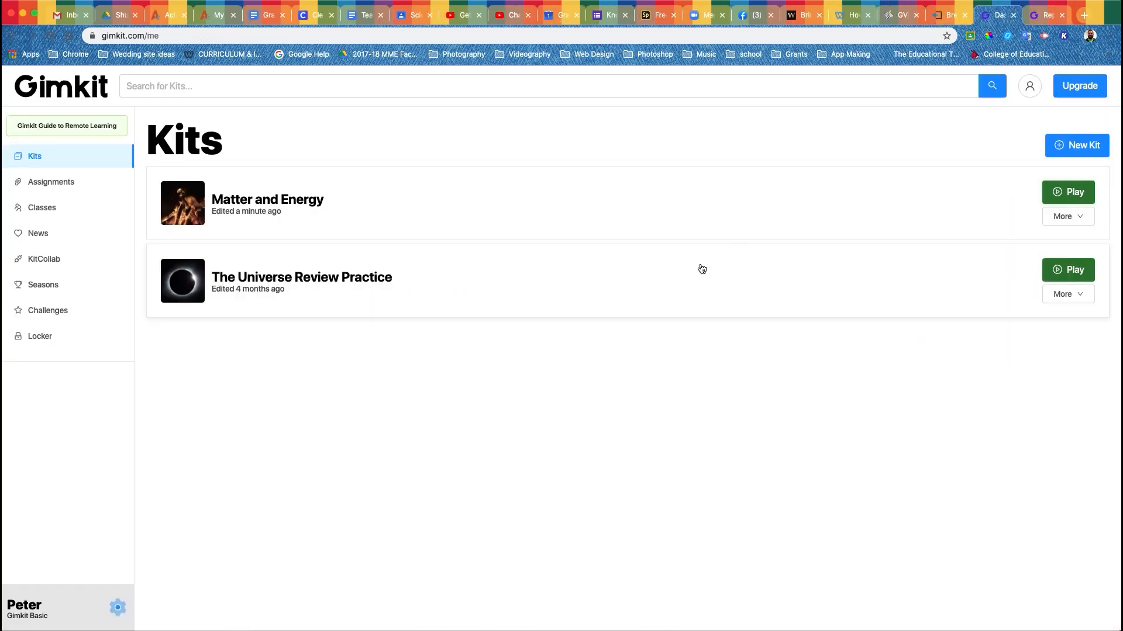
pyautogui.moveTo(1067, 270)
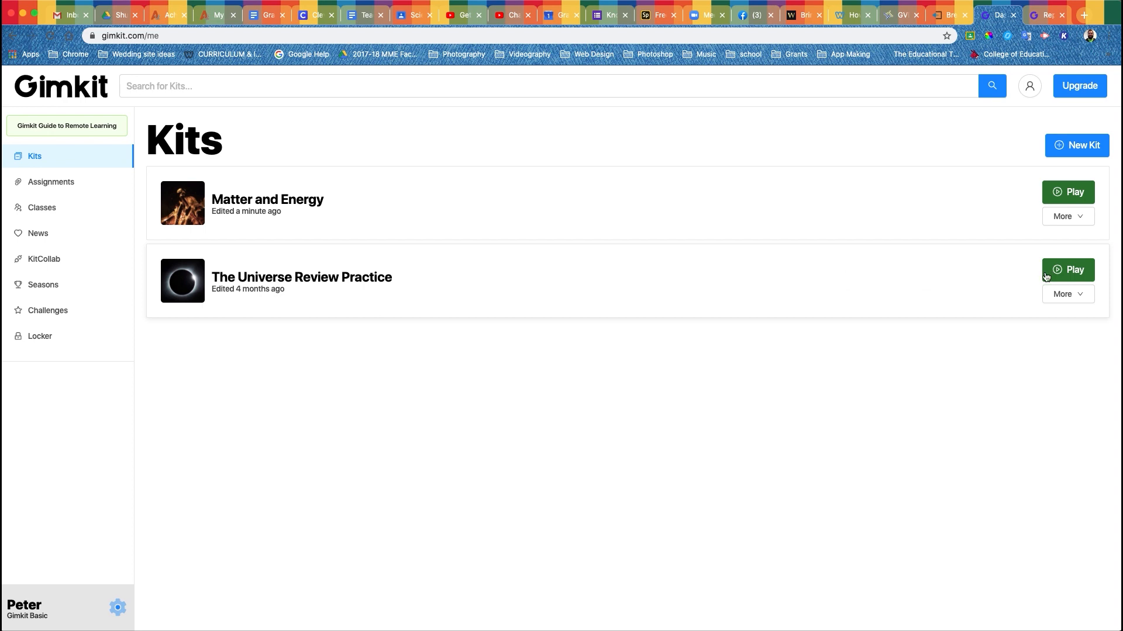
pyautogui.moveTo(44, 258)
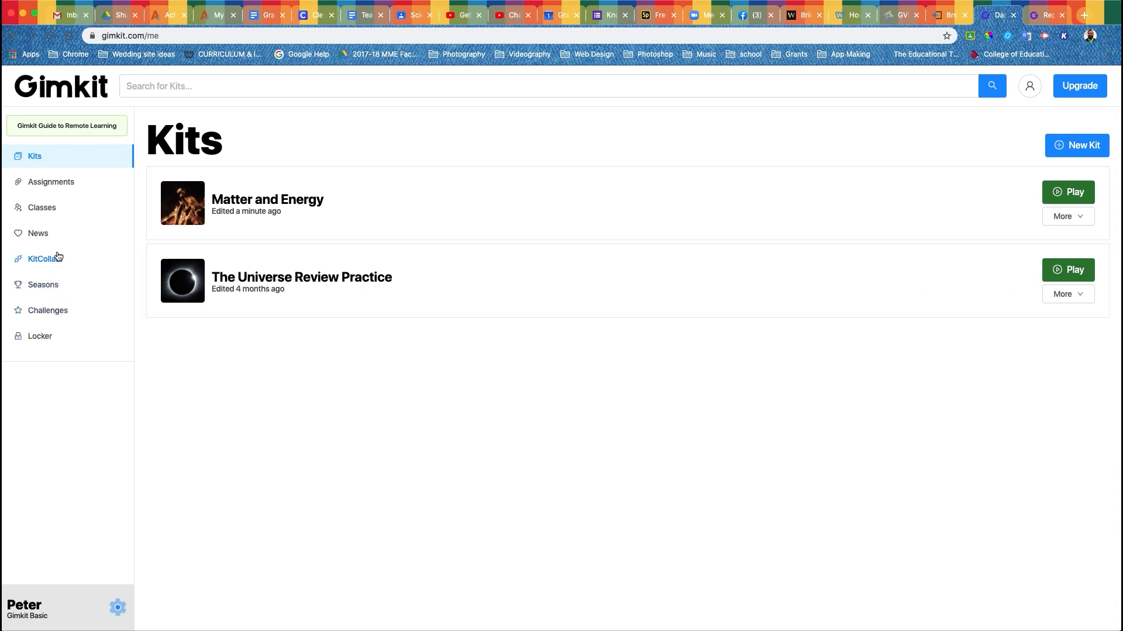
pyautogui.moveTo(48, 271)
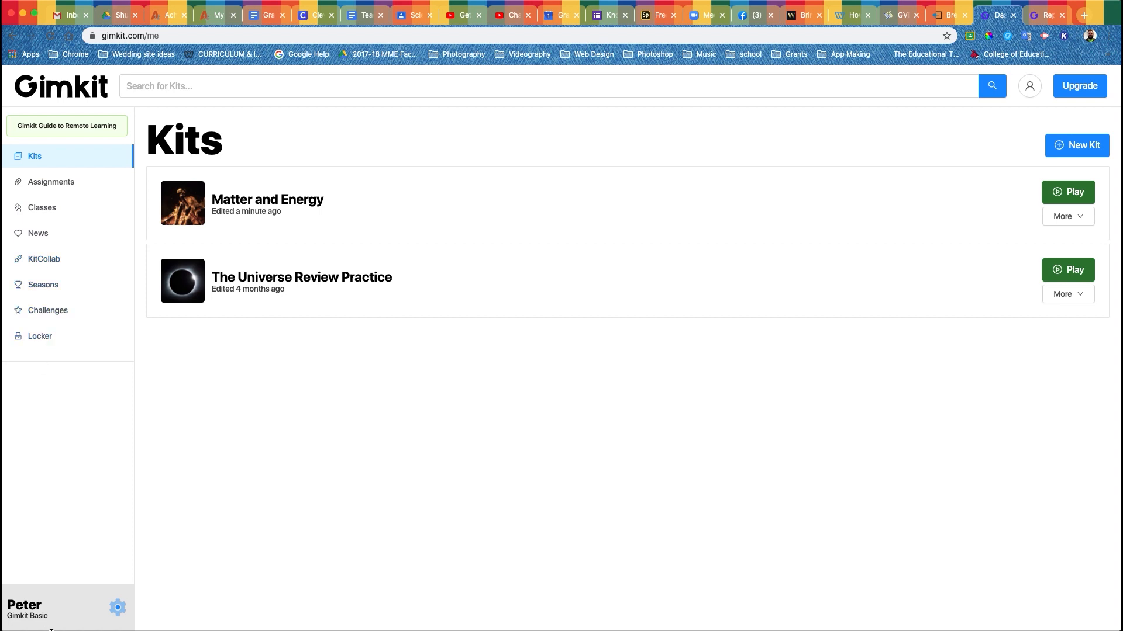
pyautogui.moveTo(36, 622)
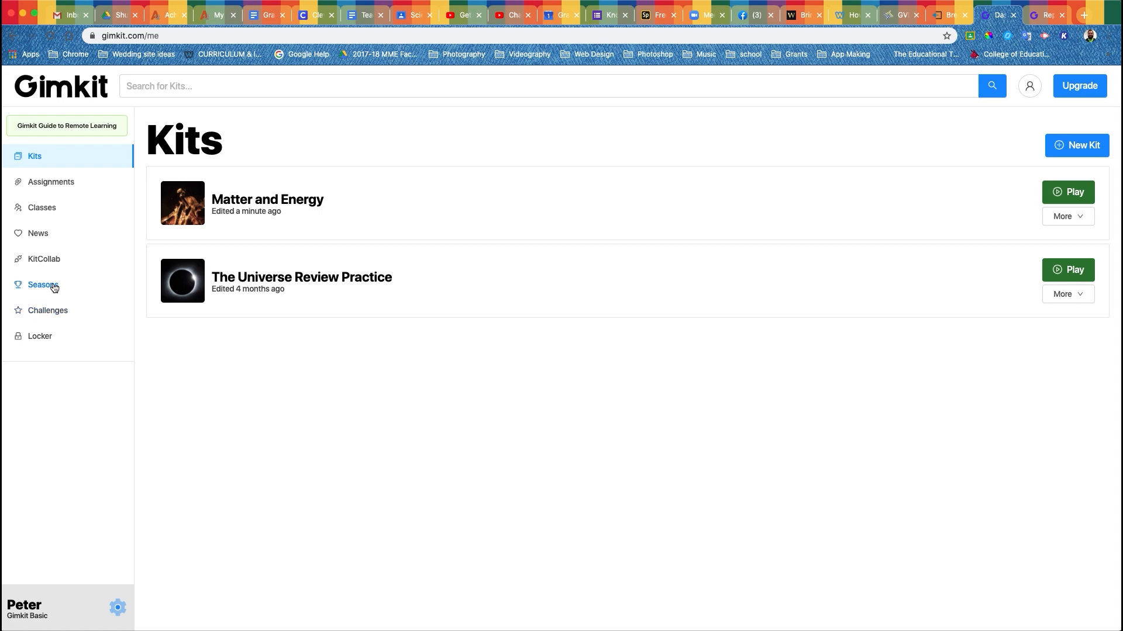
pyautogui.moveTo(48, 310)
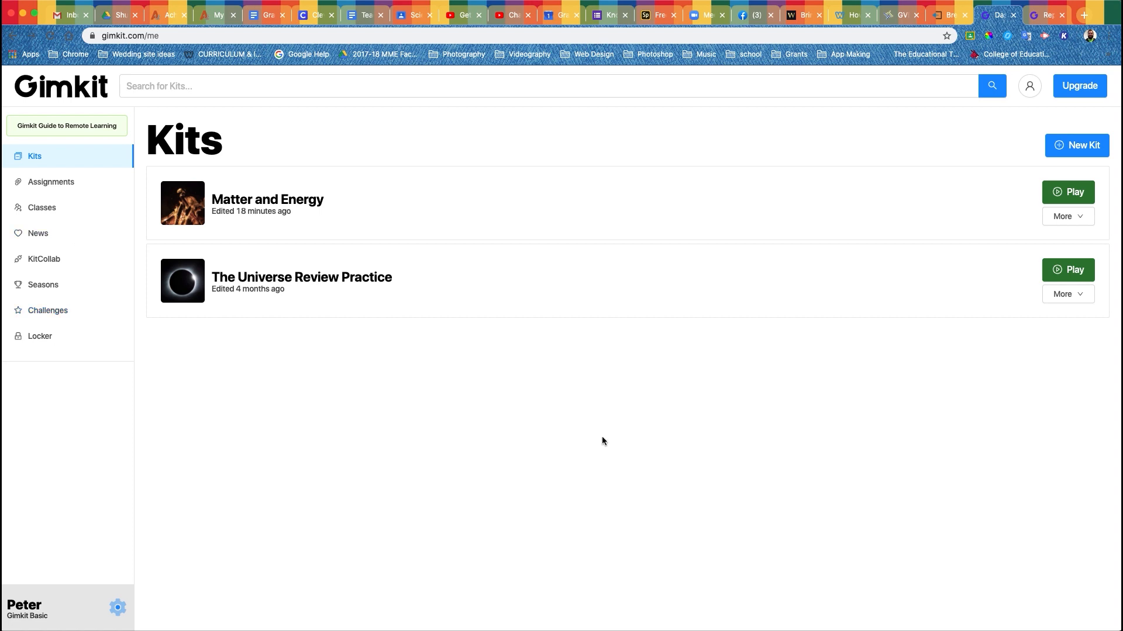
pyautogui.moveTo(338, 277)
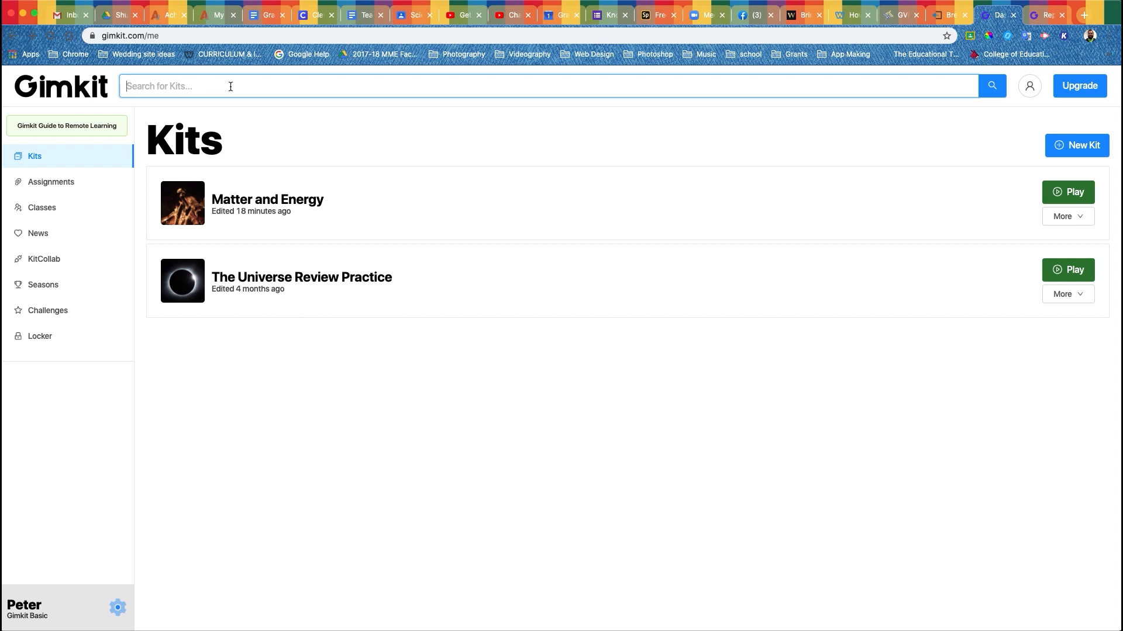
pyautogui.write('Disney charac')
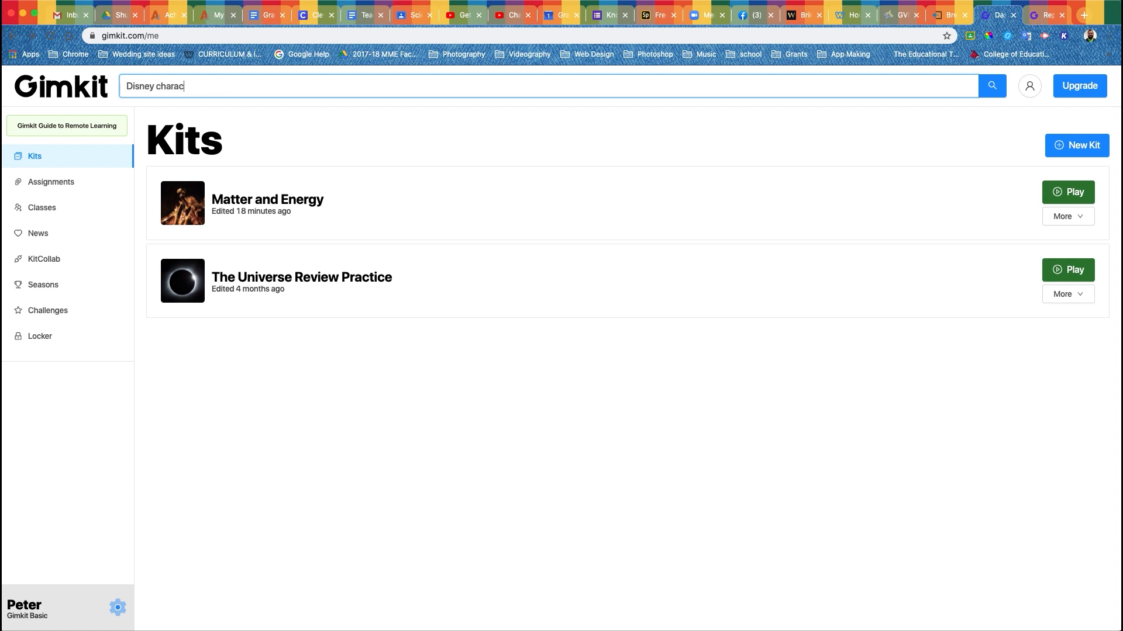
pyautogui.press('Enter')
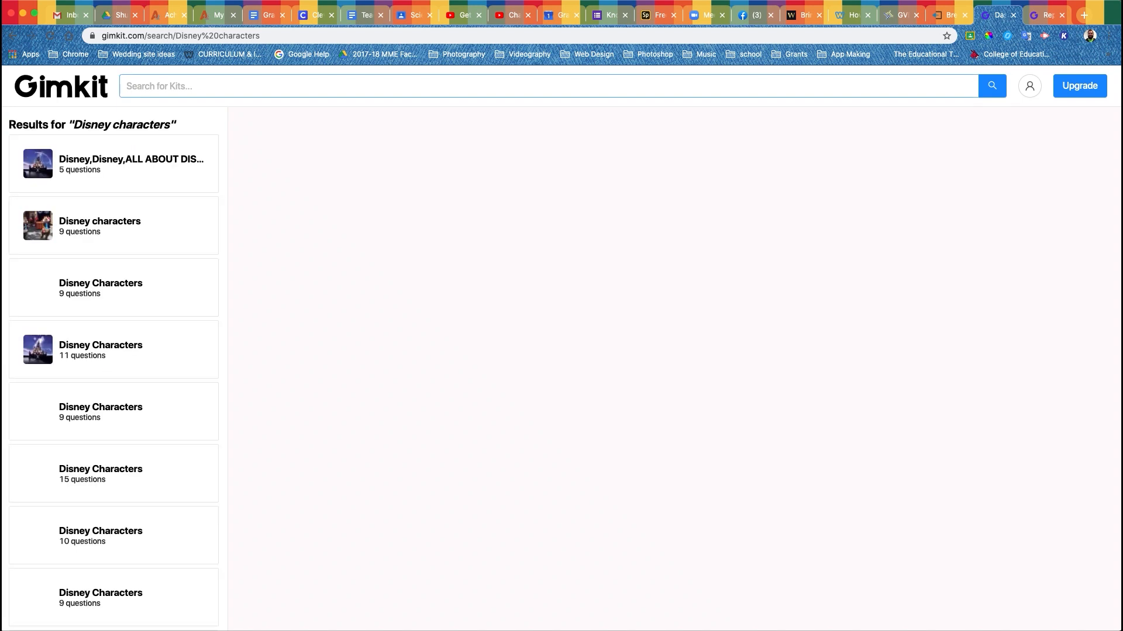
pyautogui.click(113, 163)
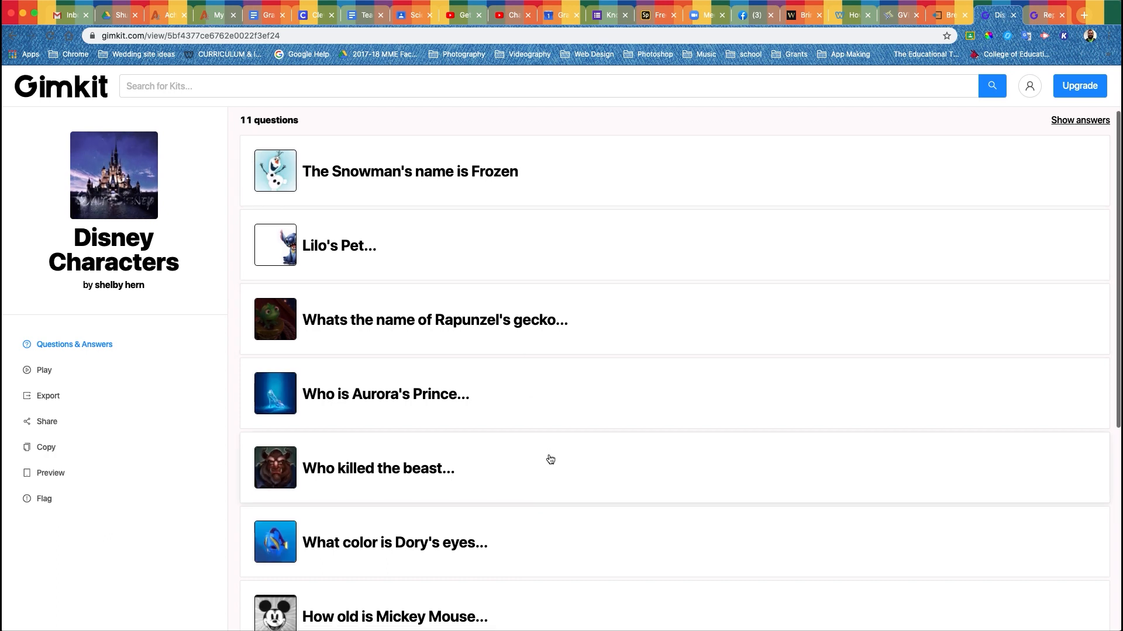
pyautogui.scroll(-3)
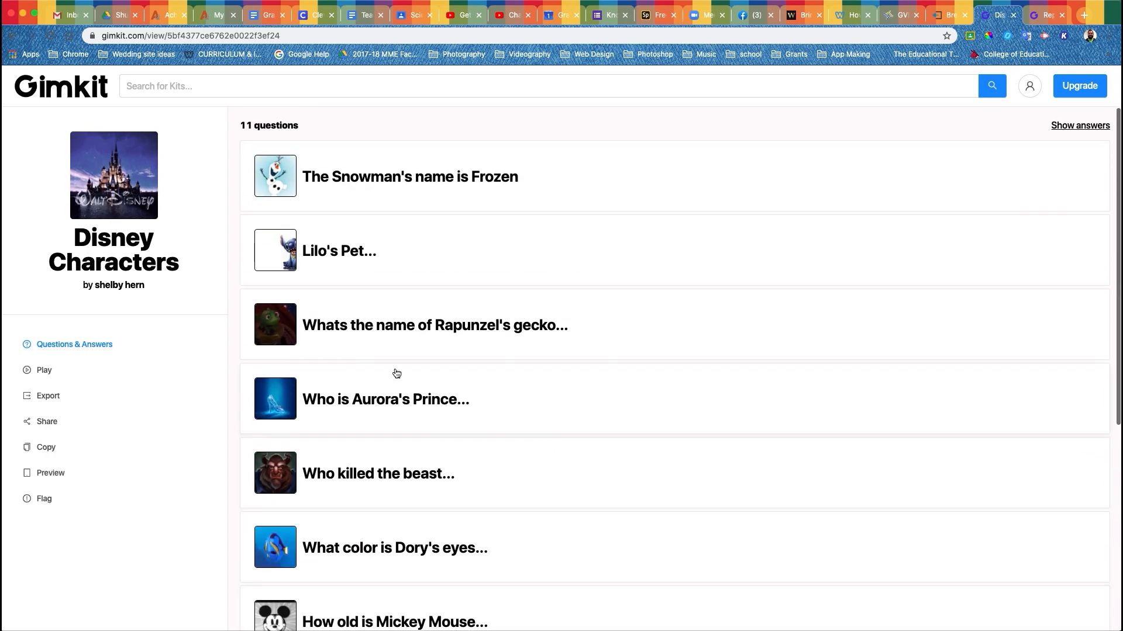